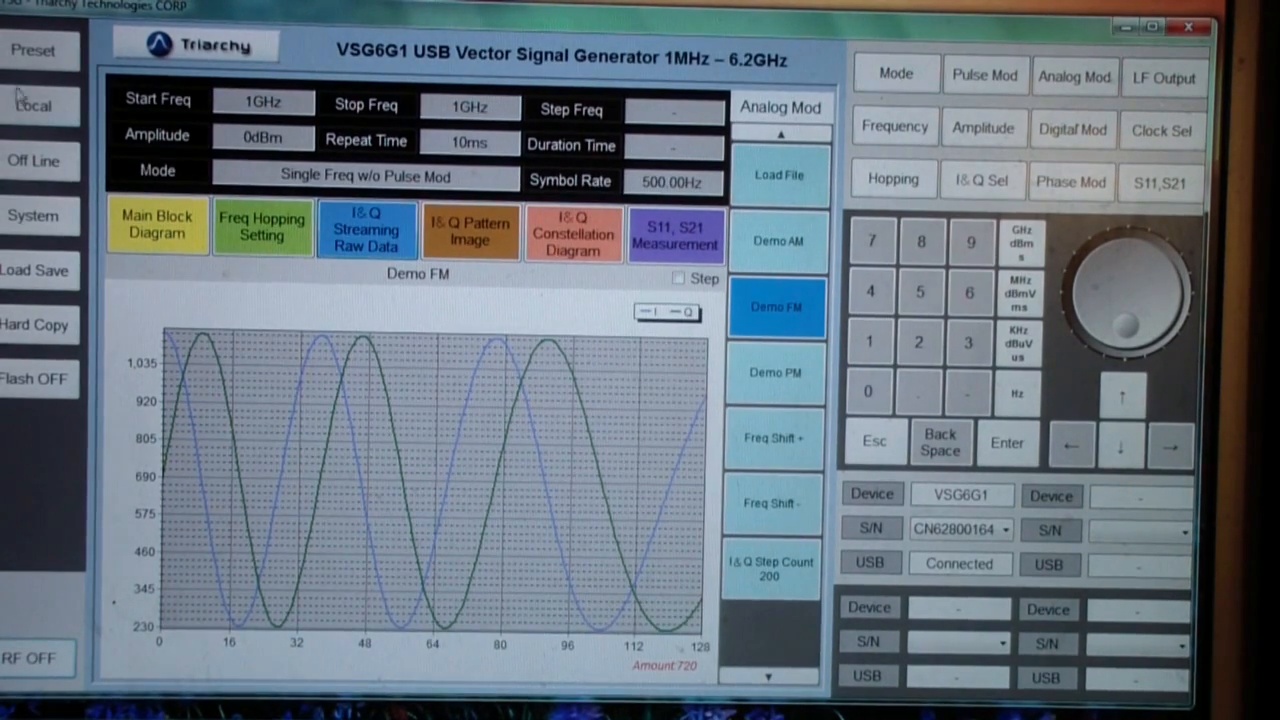
mouse_move(32, 392)
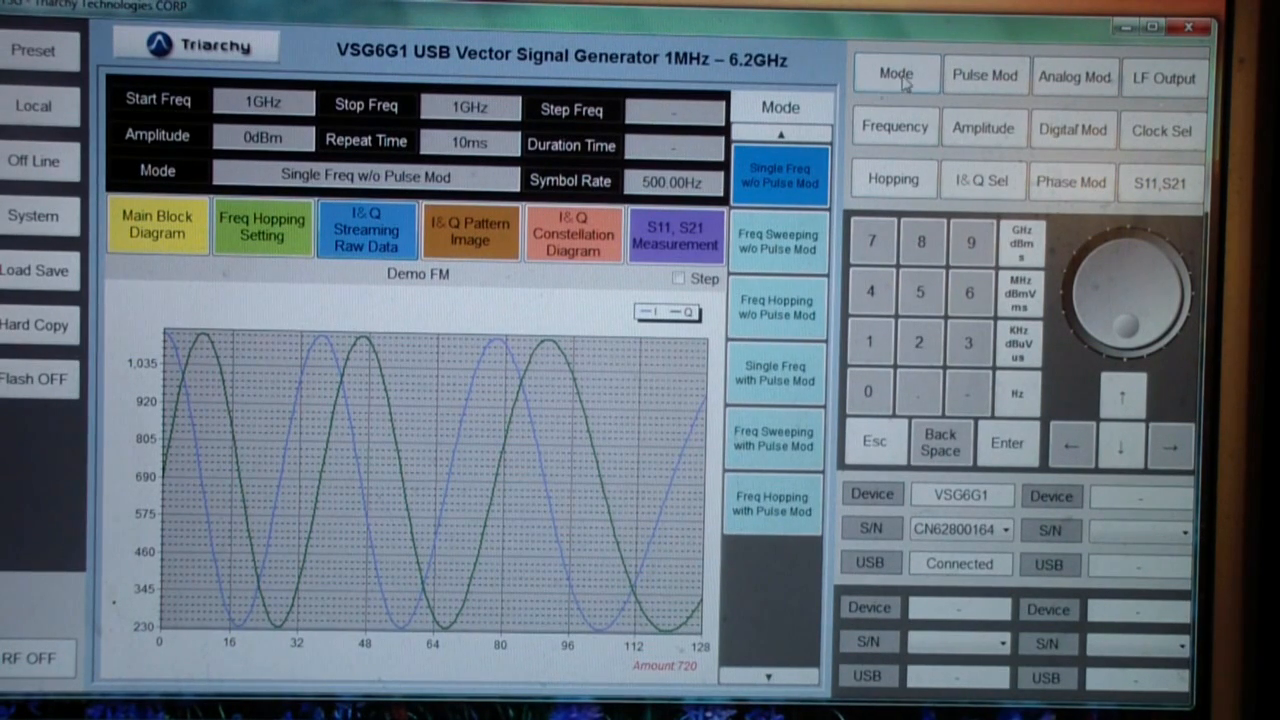
mouse_move(780, 184)
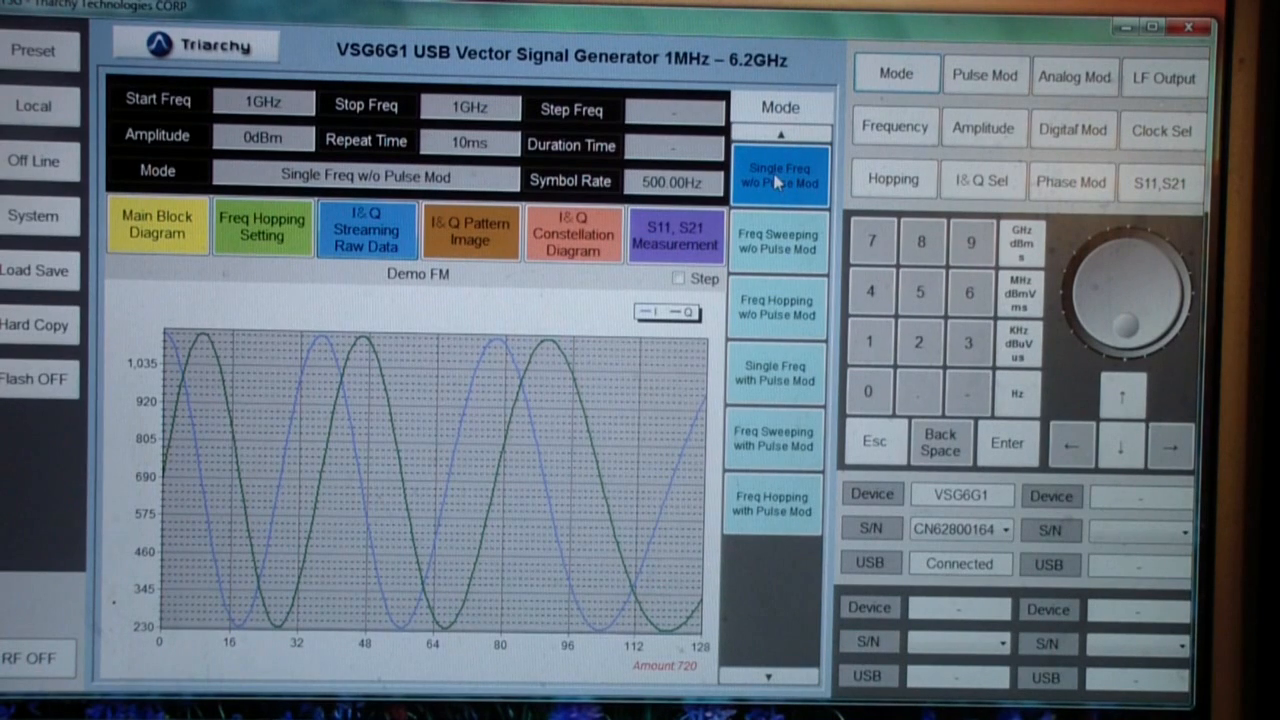
mouse_move(784, 108)
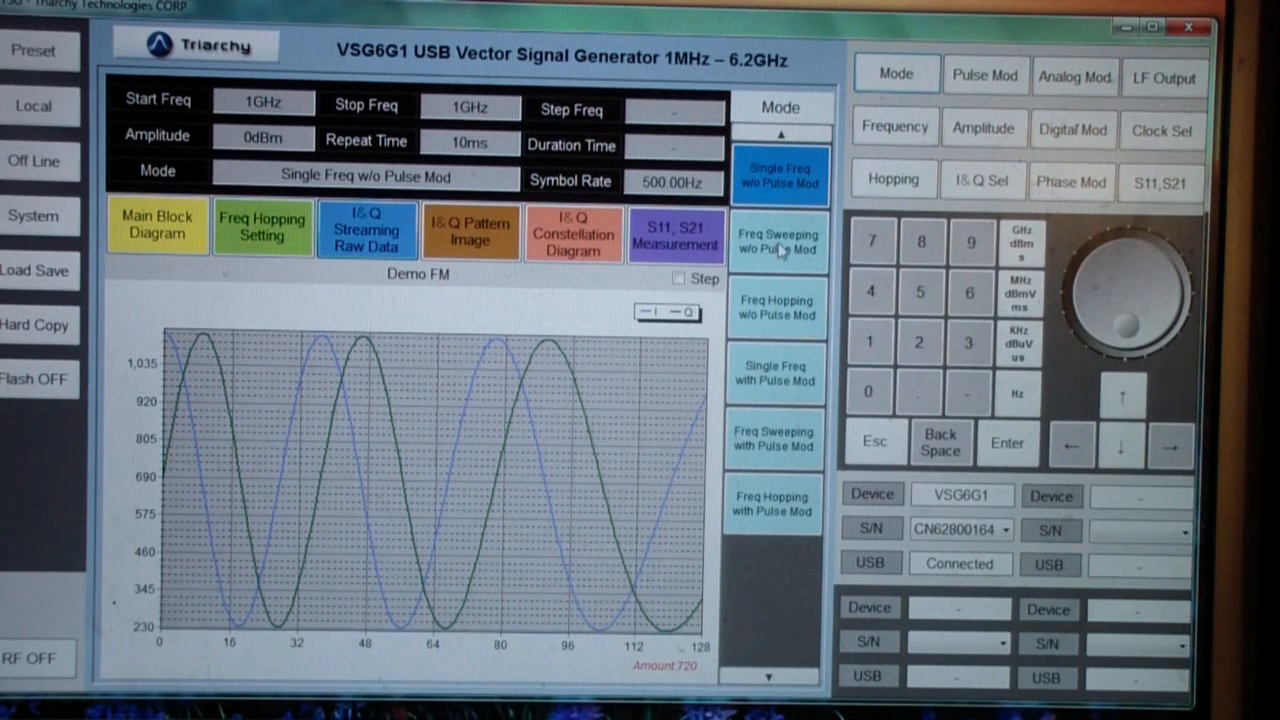
left_click(780, 240)
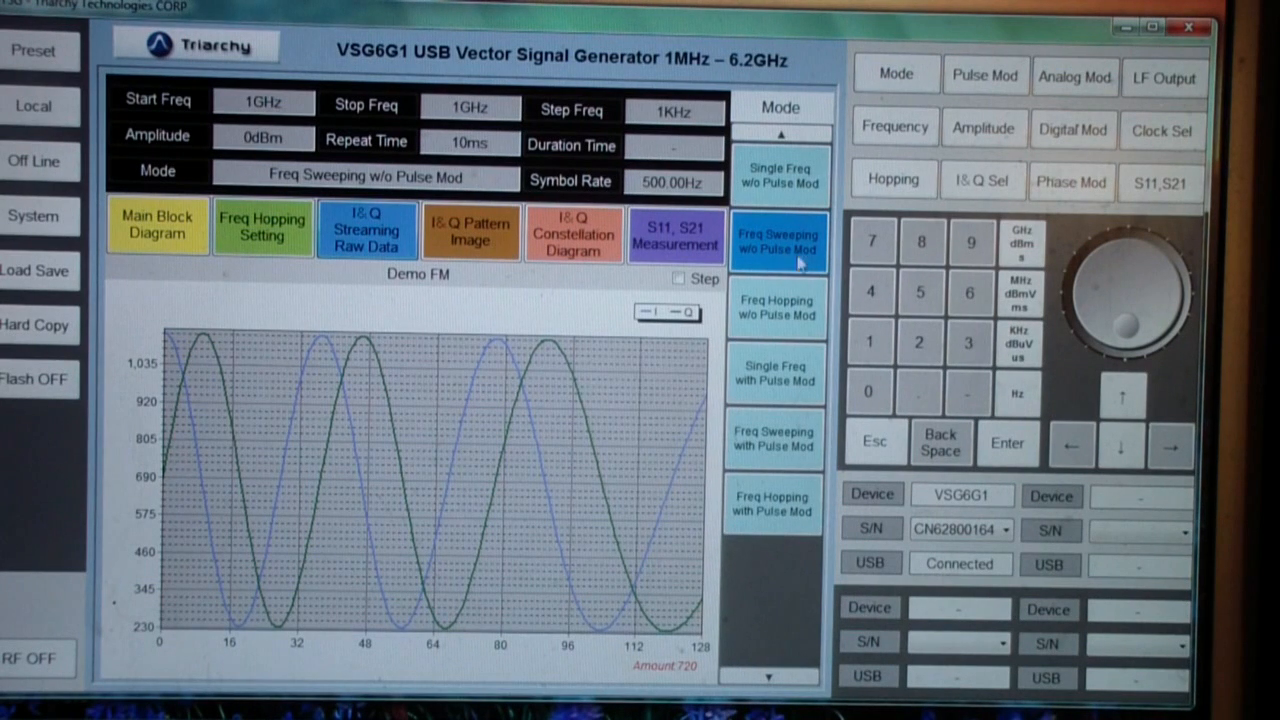
mouse_move(780, 322)
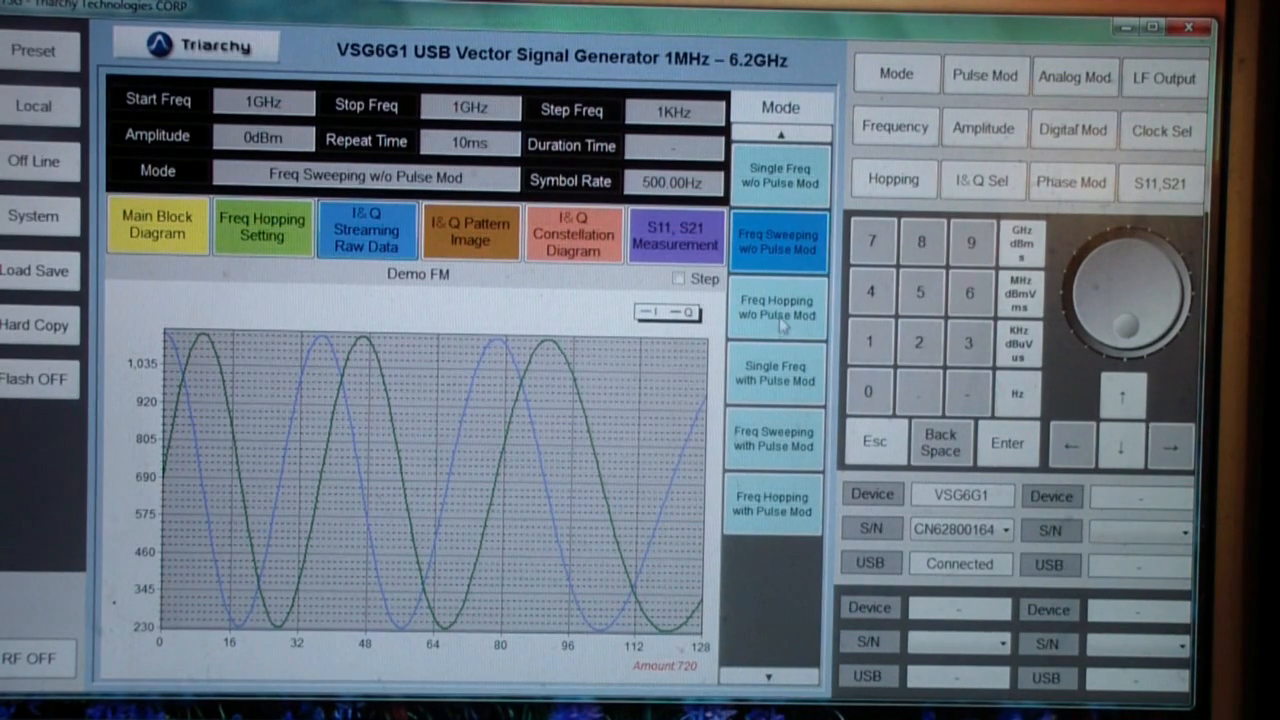
left_click(776, 308)
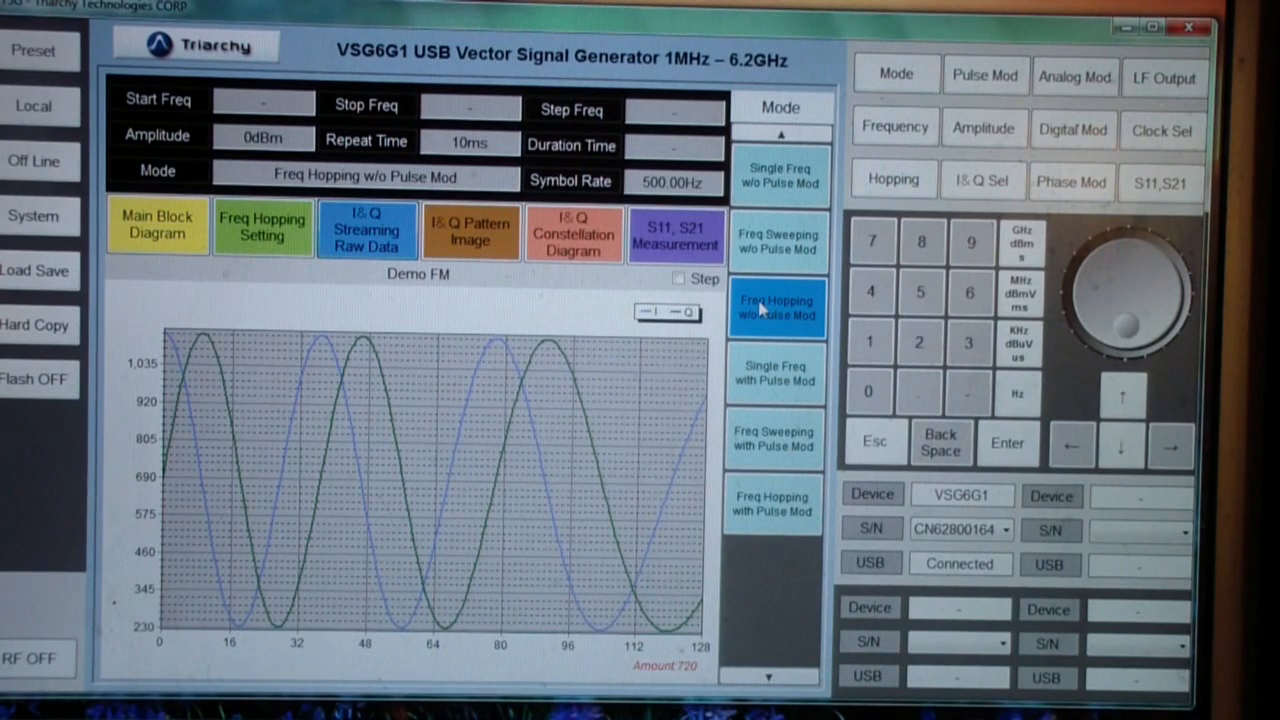
mouse_move(780, 376)
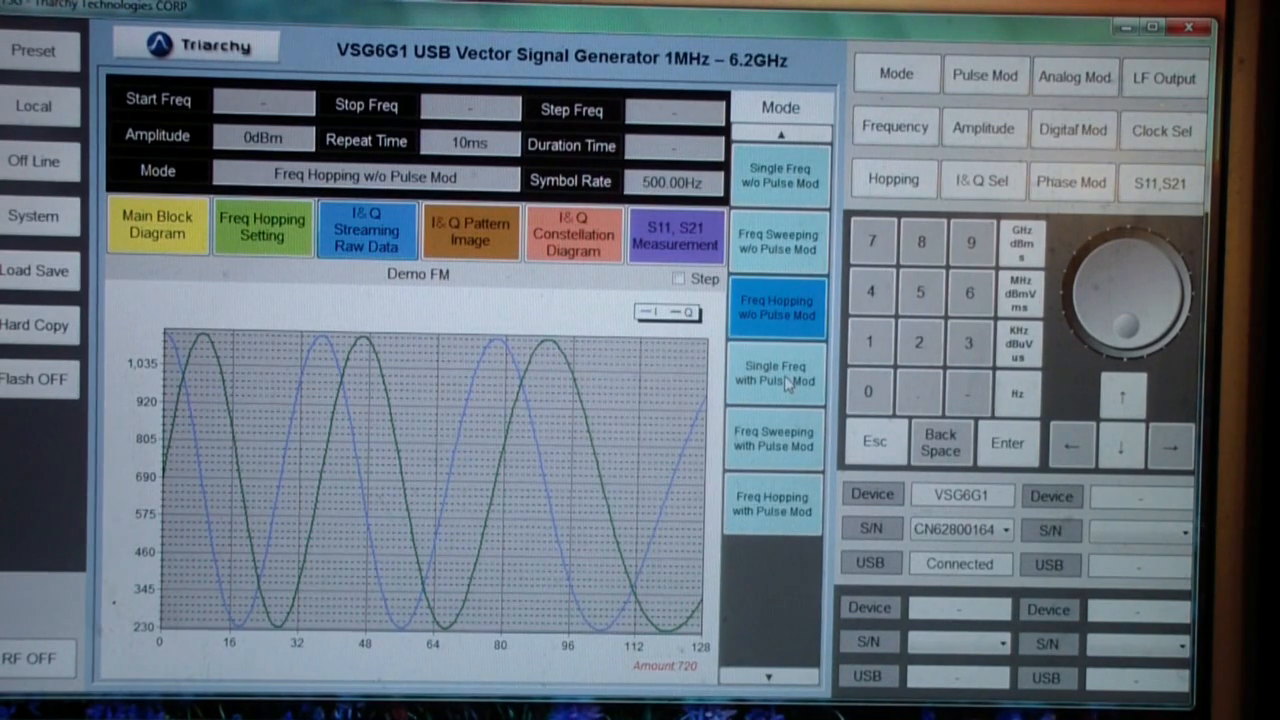
left_click(774, 374)
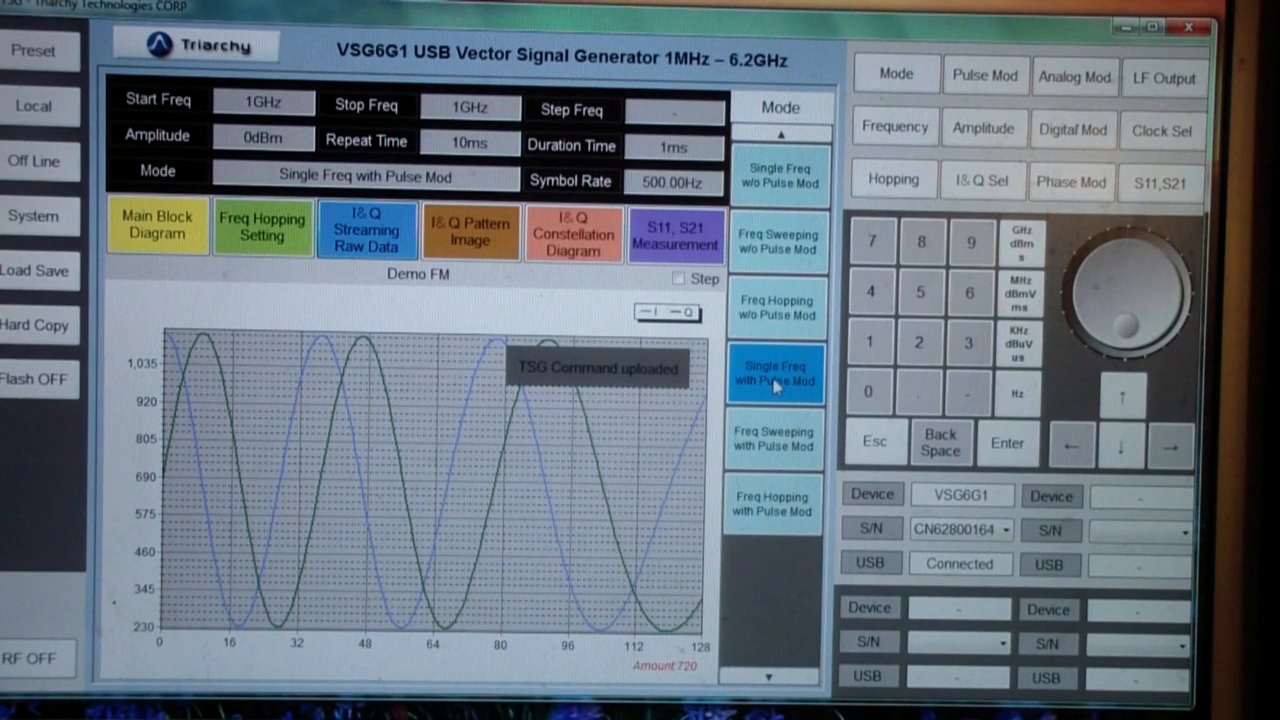
left_click(772, 438)
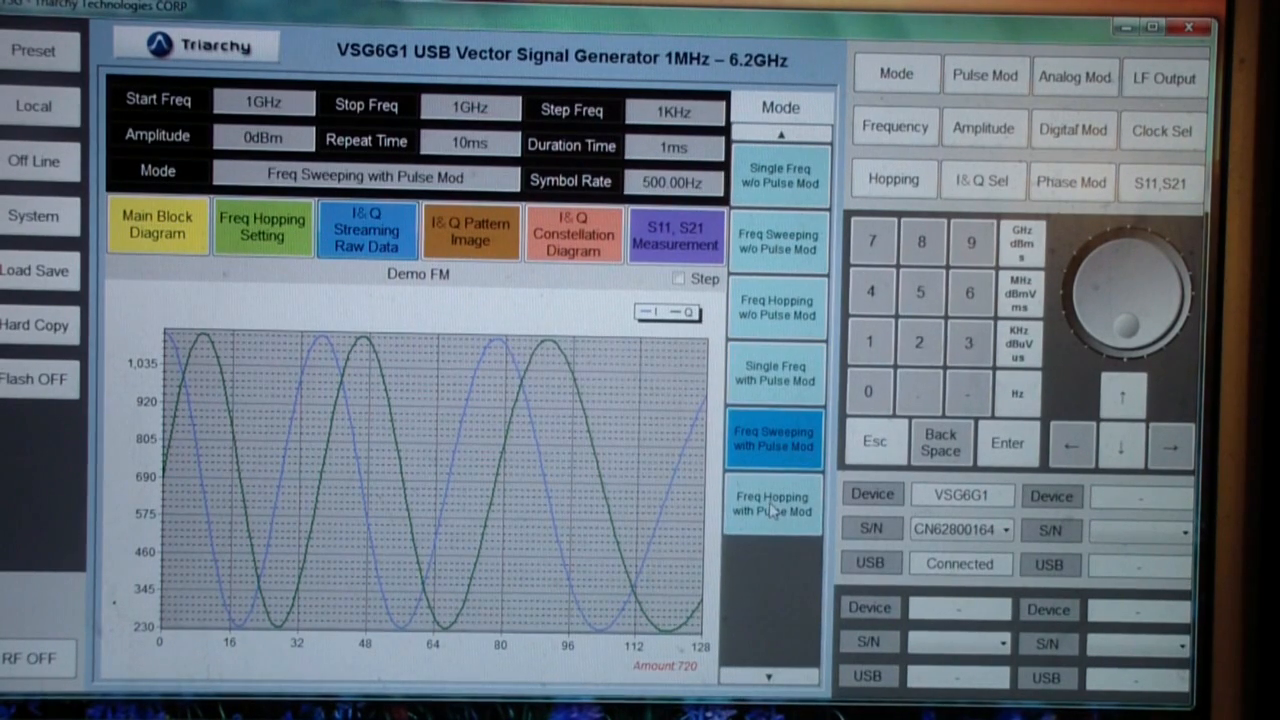
left_click(772, 508)
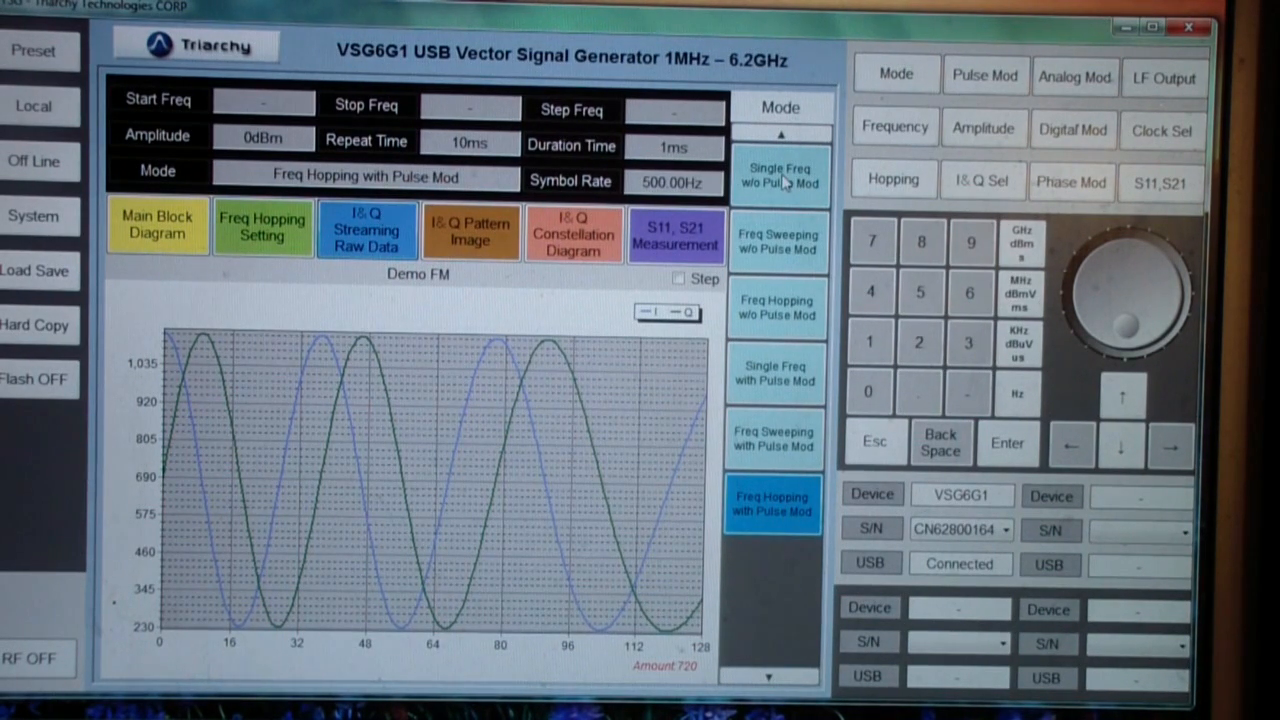
left_click(780, 176)
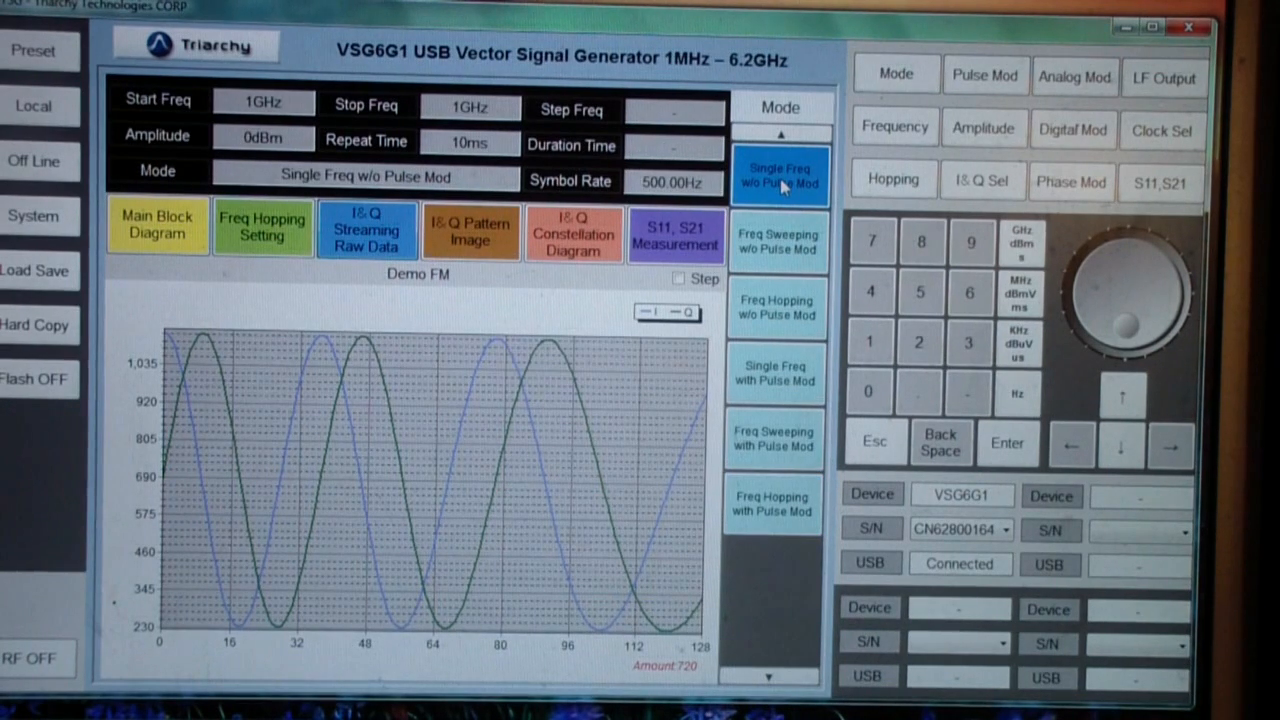
mouse_move(904, 160)
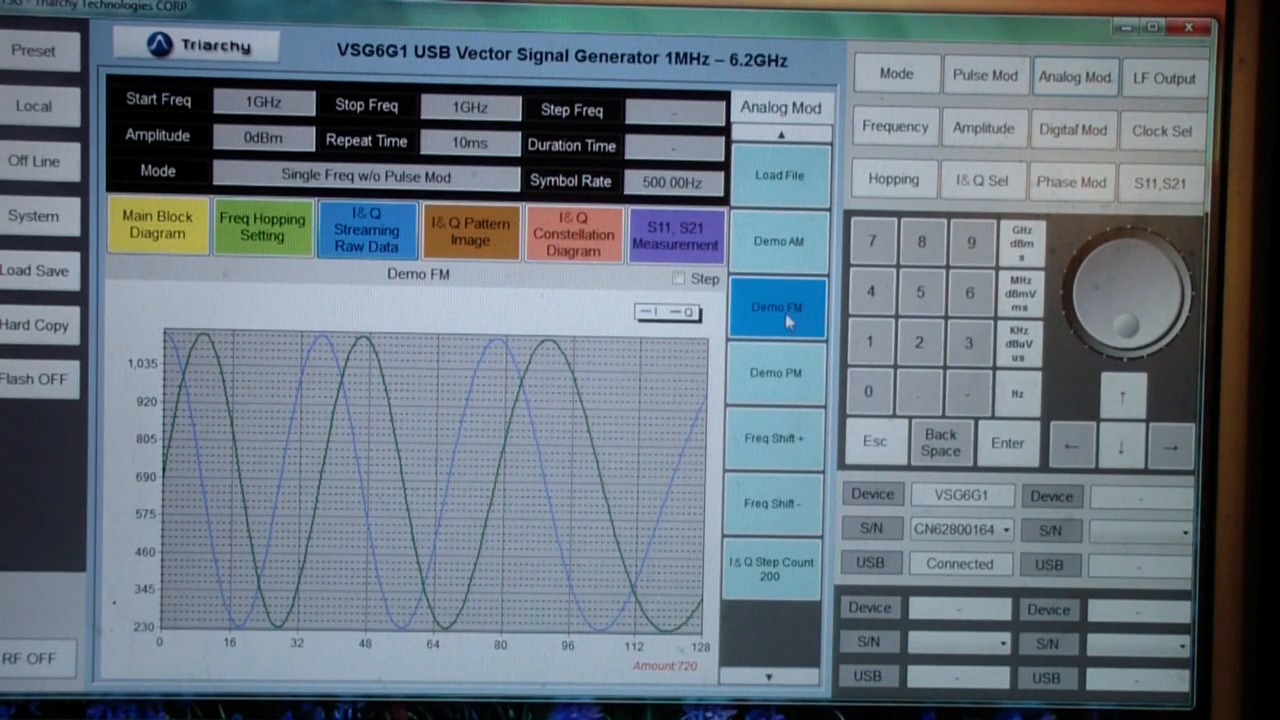
mouse_move(780, 258)
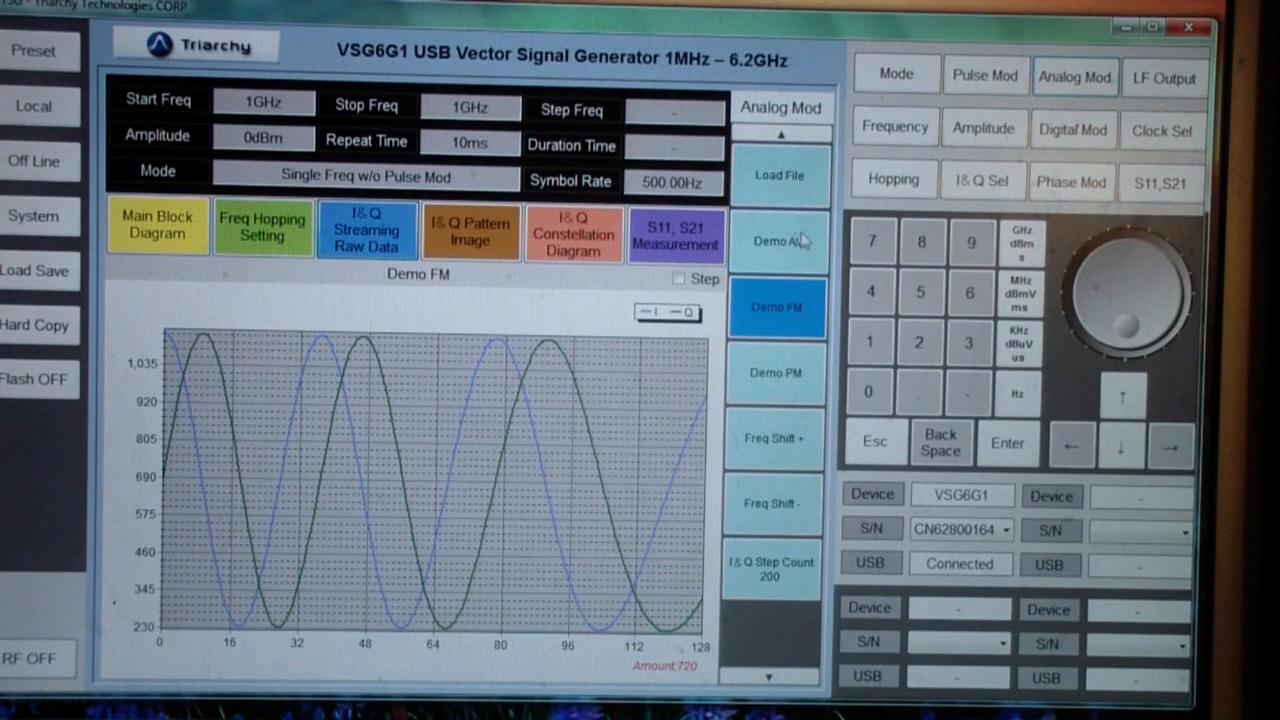
mouse_move(796, 258)
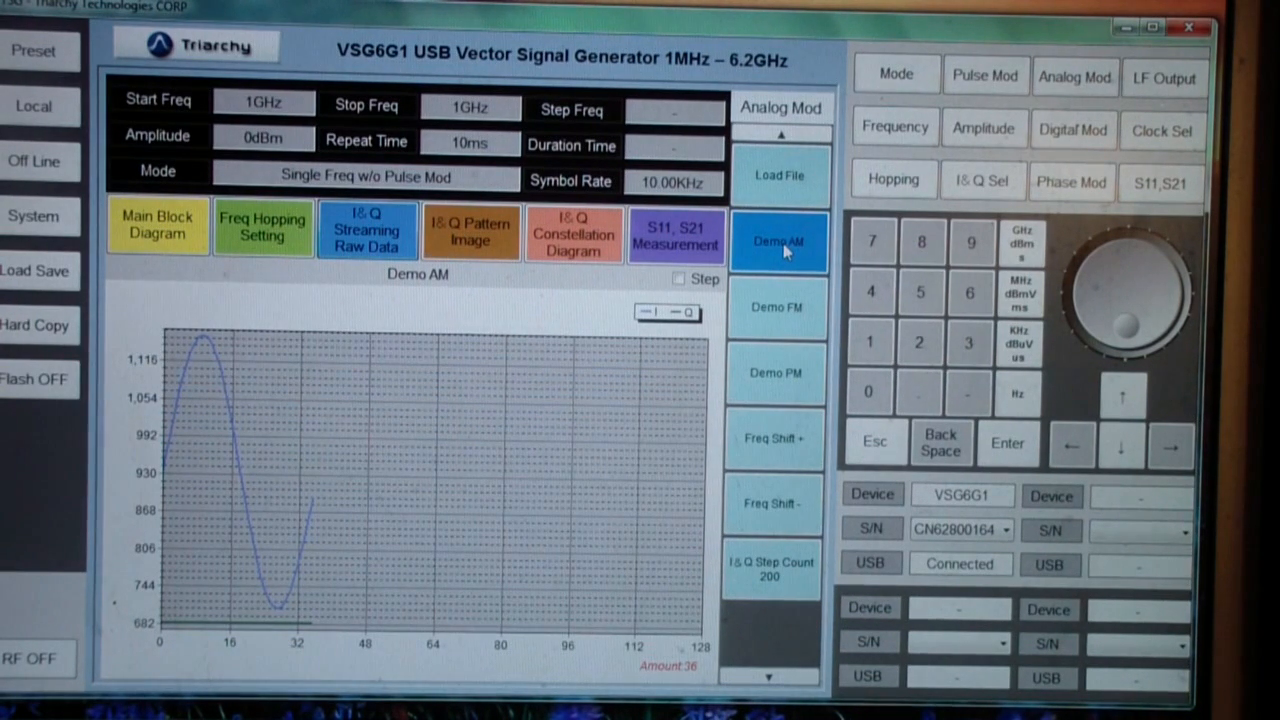
mouse_move(778, 318)
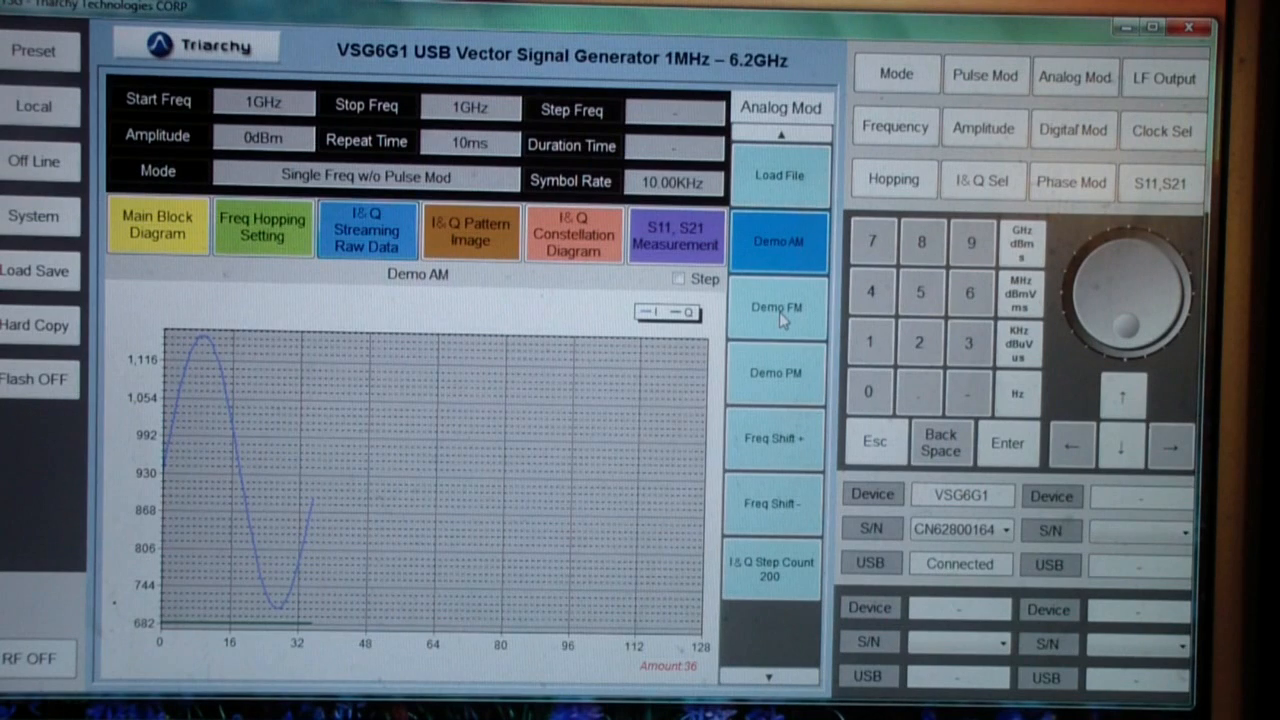
Switch the analog modulation plot back to the Demo FM waveform.
left_click(776, 308)
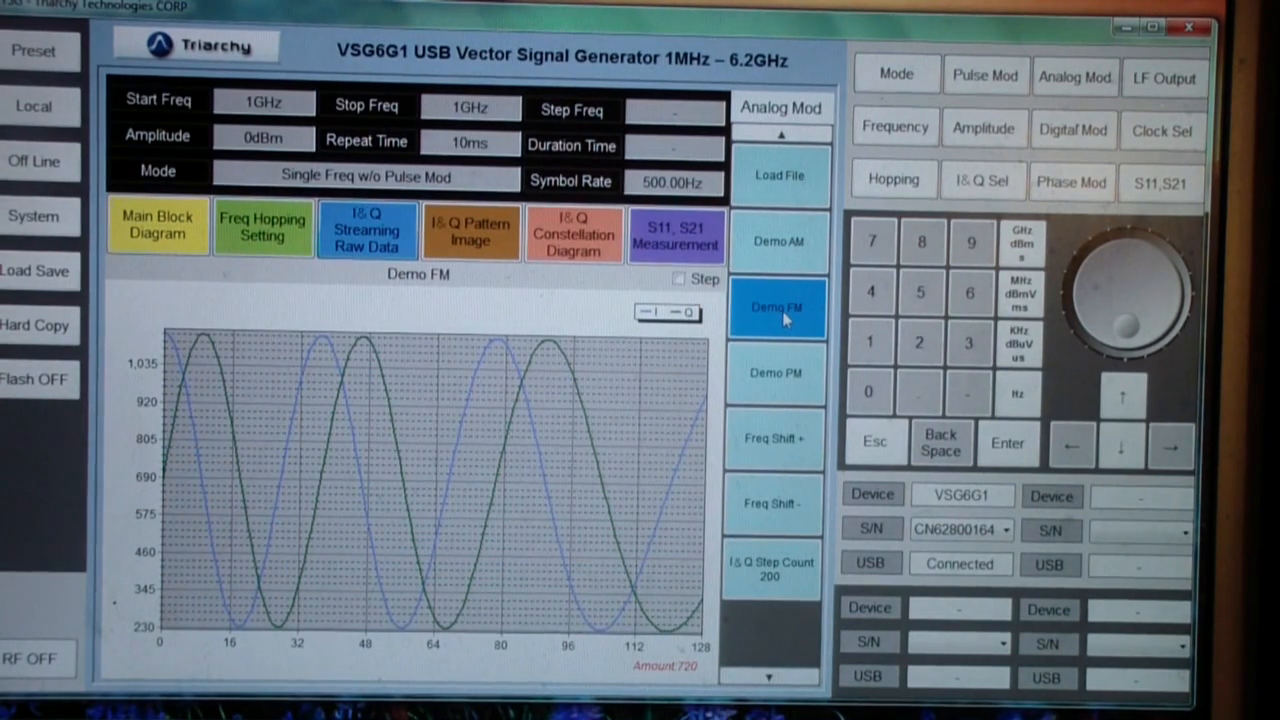
Load the Demo PM phase-modulation signal at 10 kHz symbol rate.
left_click(776, 374)
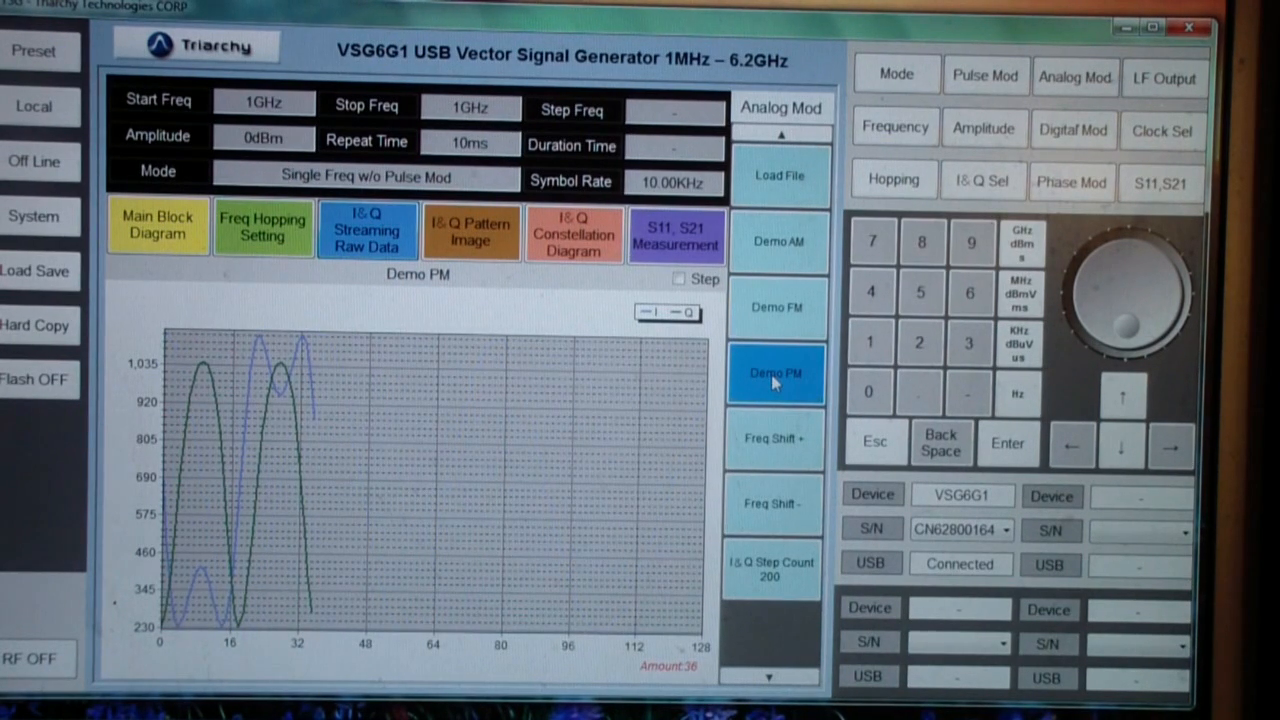
mouse_move(736, 336)
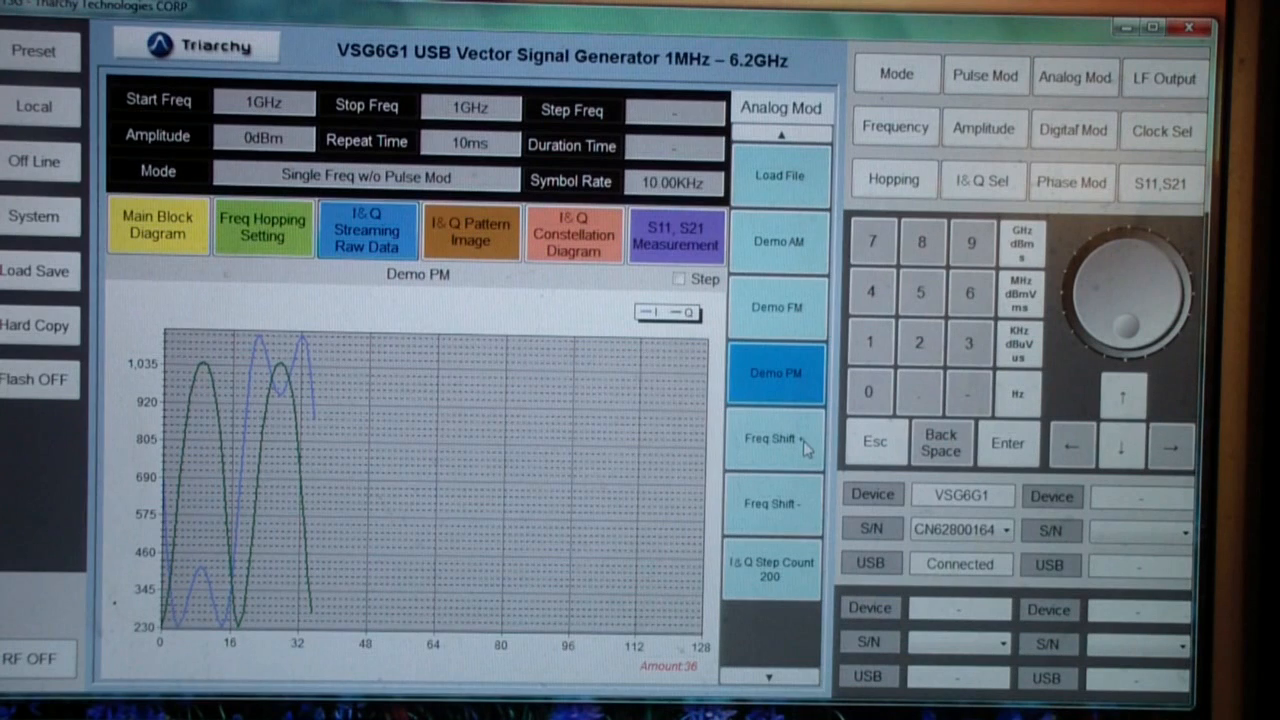
mouse_move(790, 584)
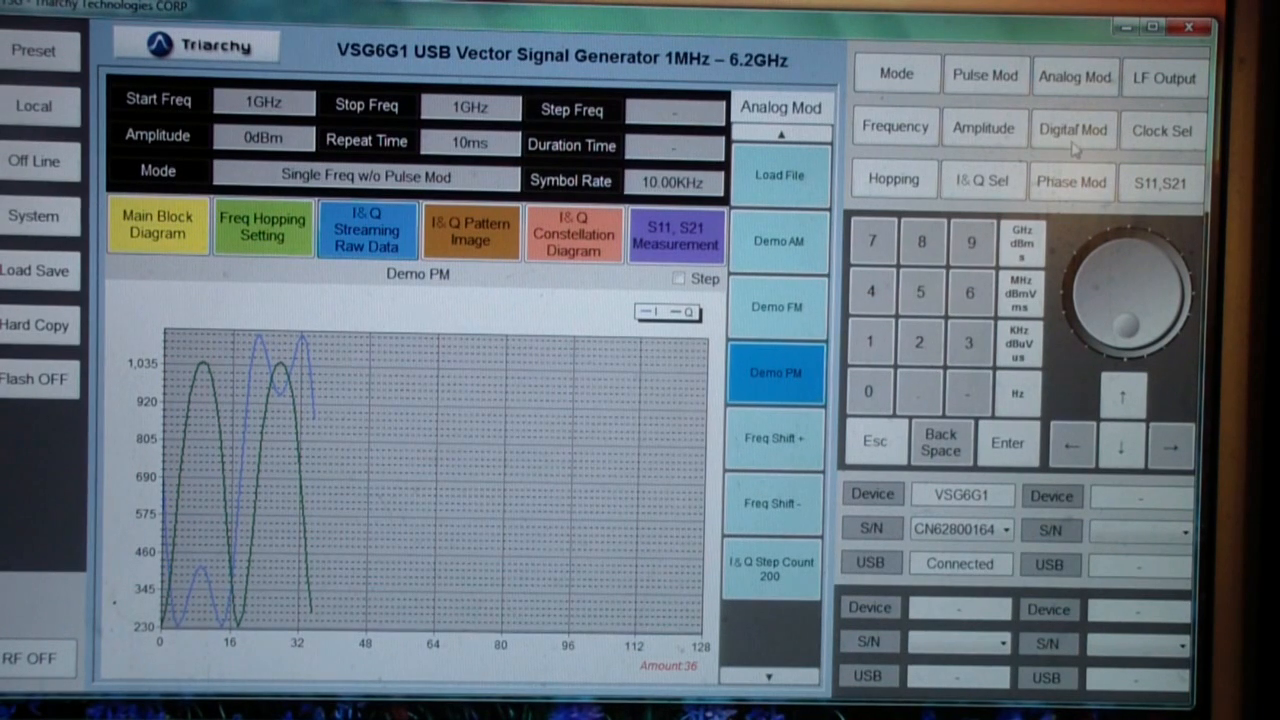
Show the Digital Mod demo list with Demo MSK, GMSK and FSK.
left_click(1072, 130)
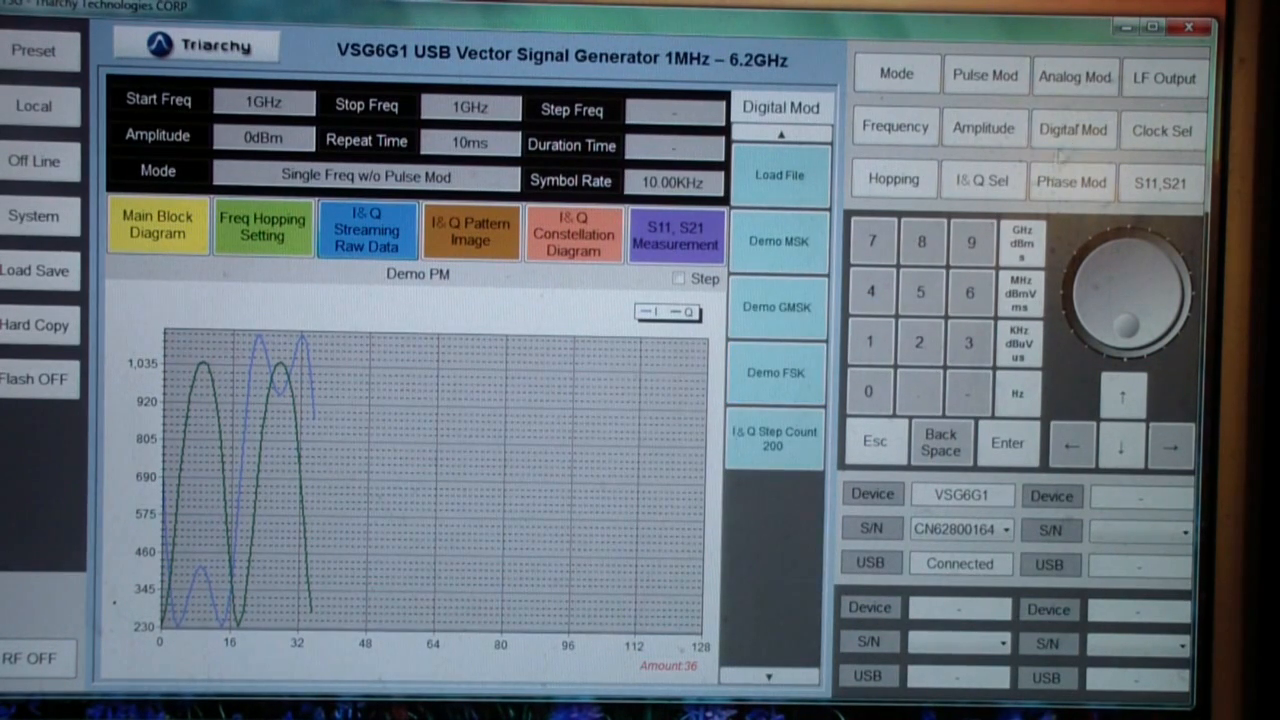
mouse_move(780, 176)
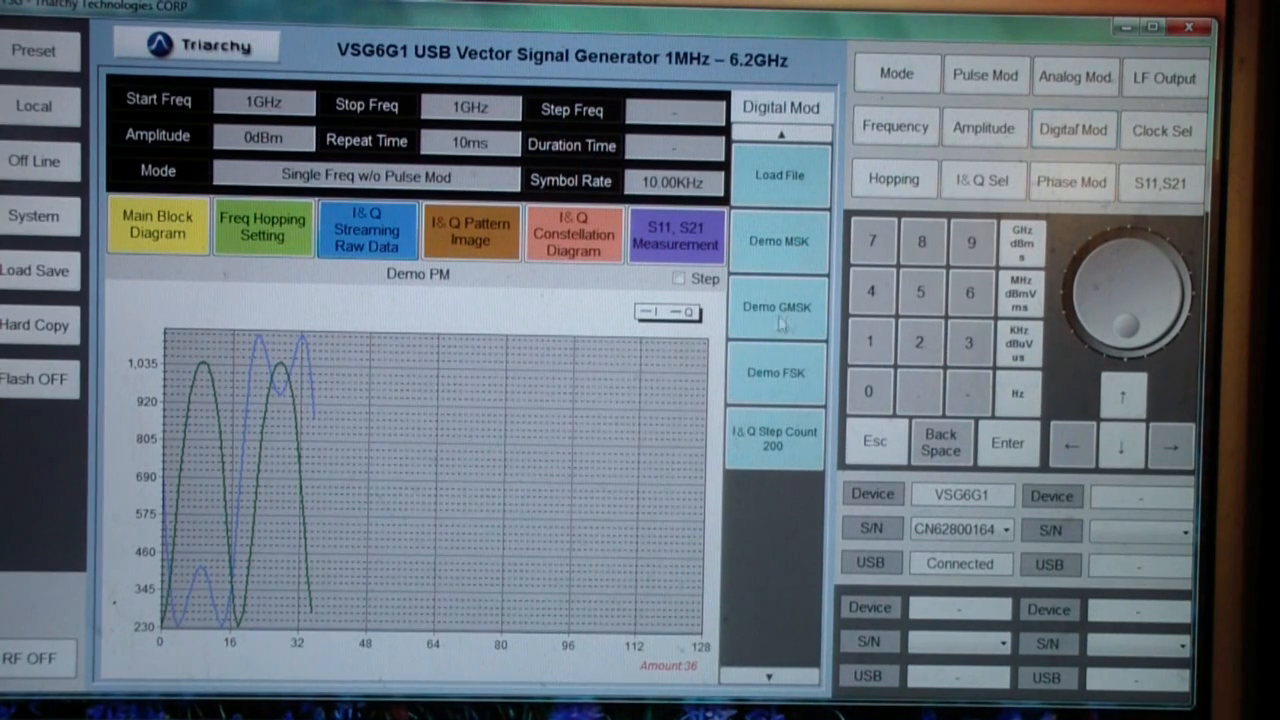
mouse_move(810, 322)
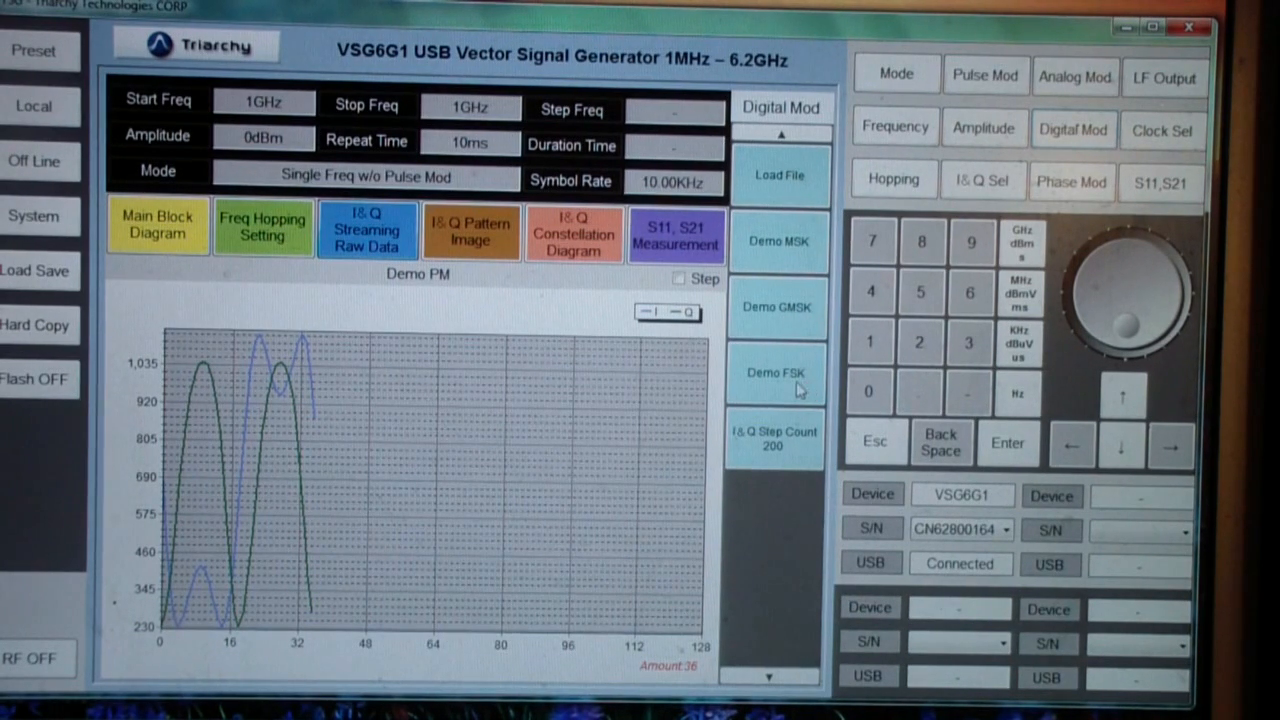
mouse_move(784, 458)
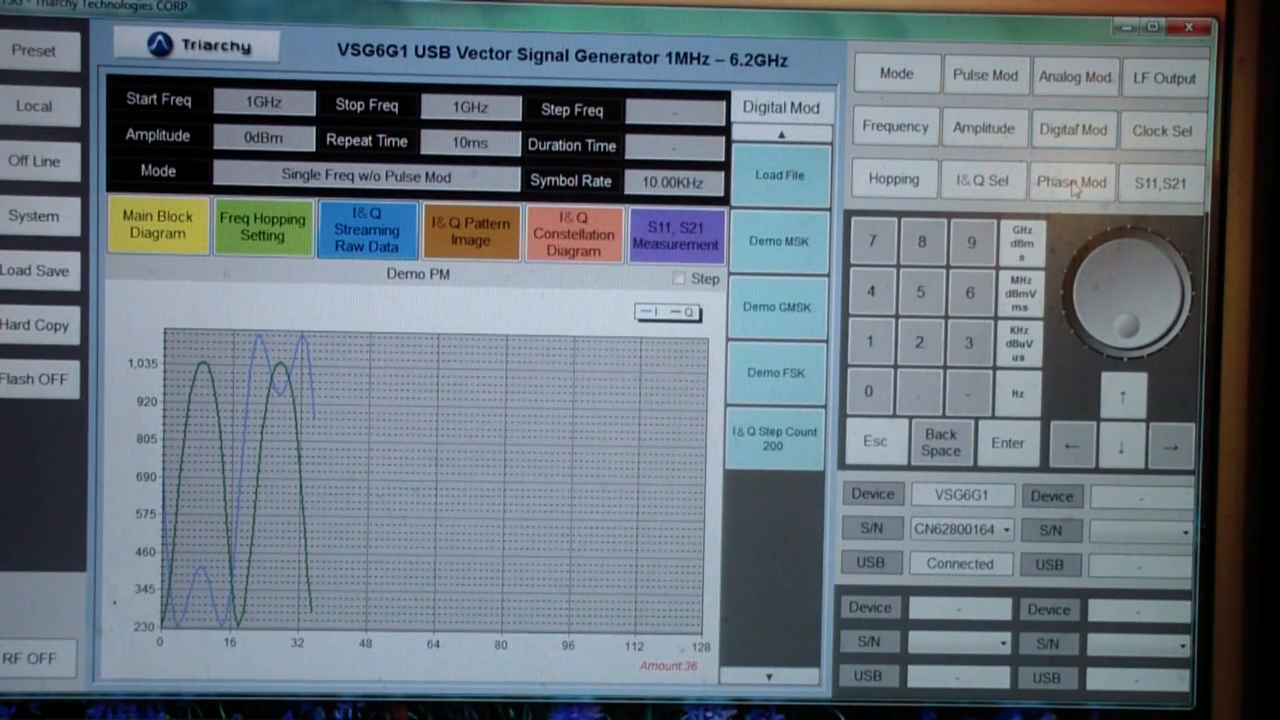
Switch the mode panel to the Phase Mod demo list.
left_click(1072, 182)
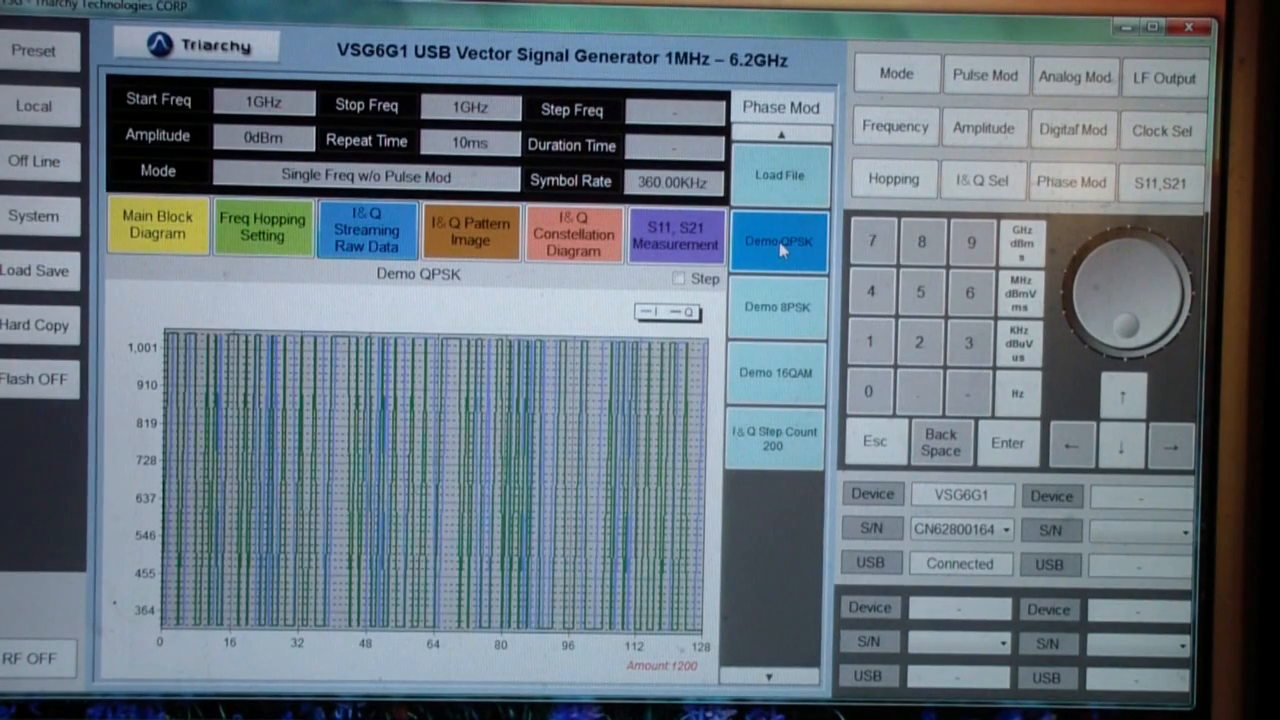
mouse_move(576, 236)
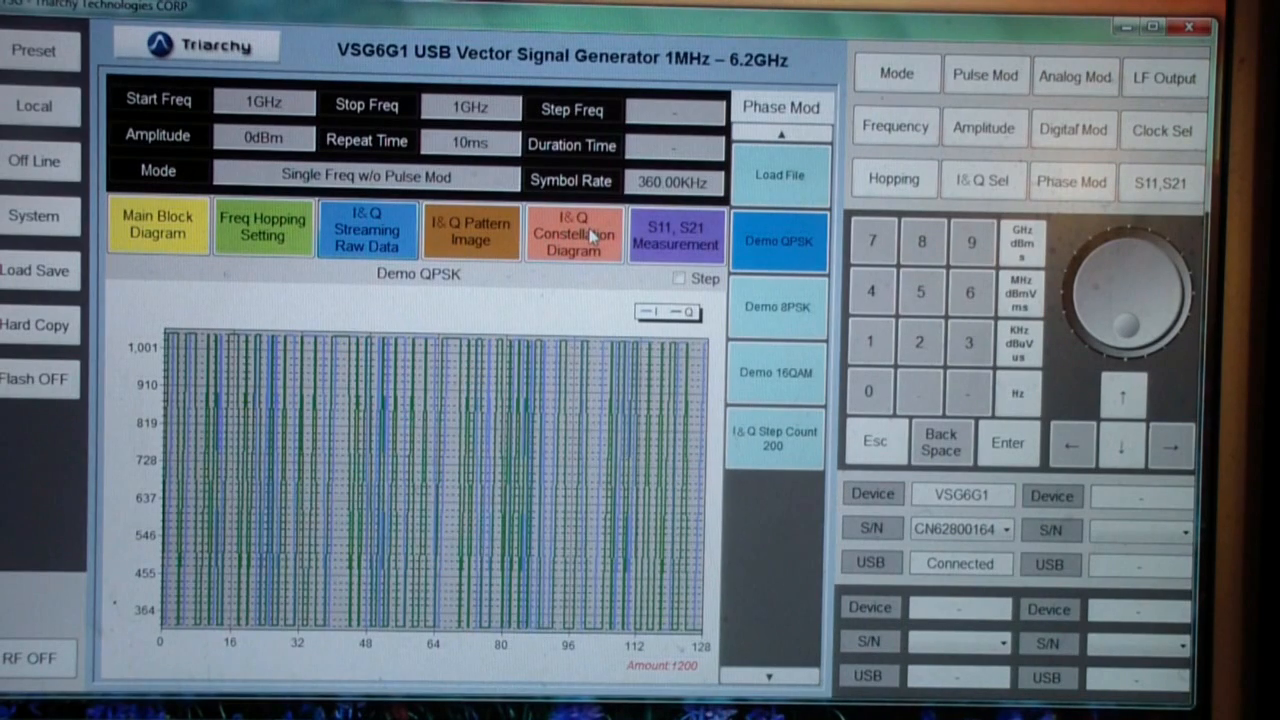
Display Demo QPSK as an I/Q constellation with four points.
left_click(572, 232)
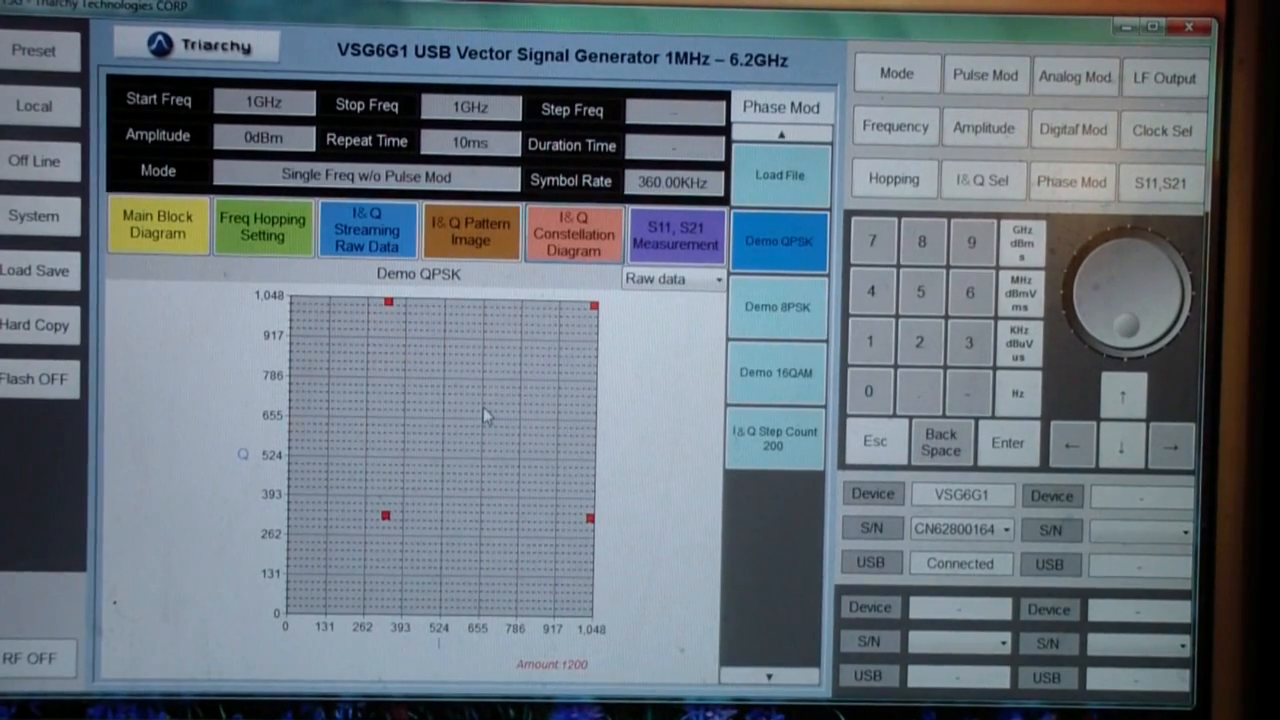
mouse_move(450, 378)
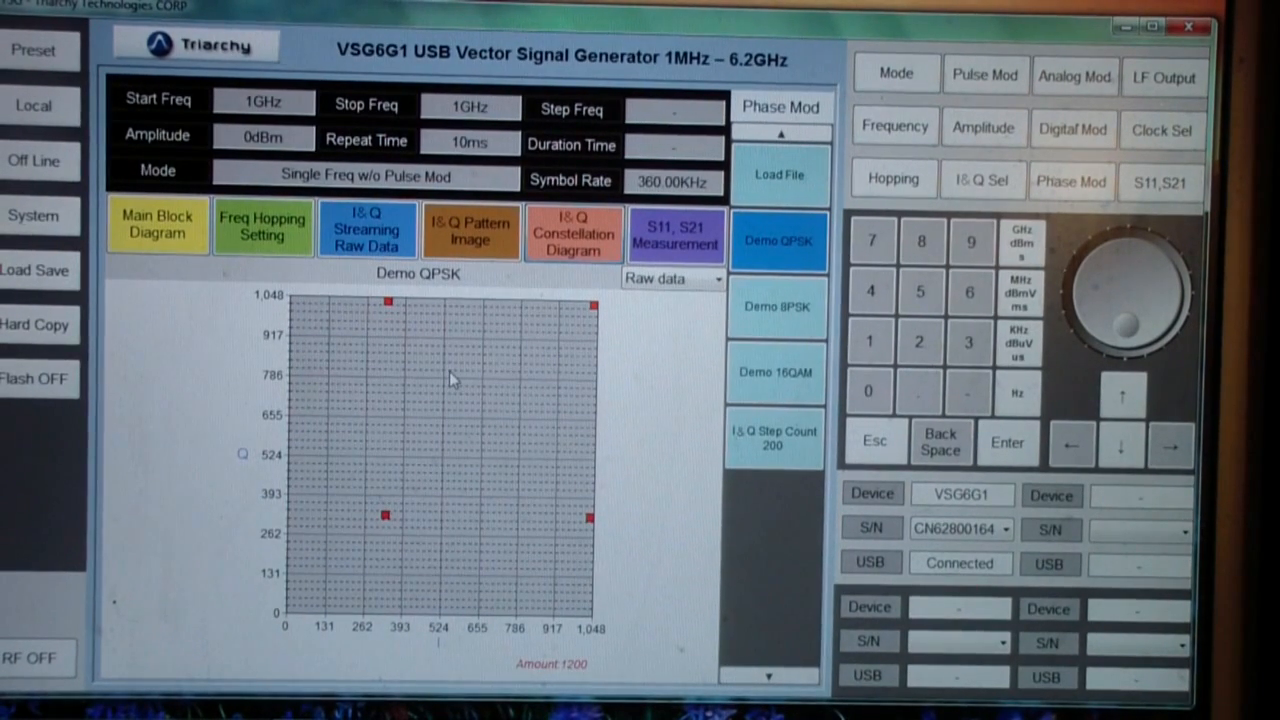
mouse_move(408, 368)
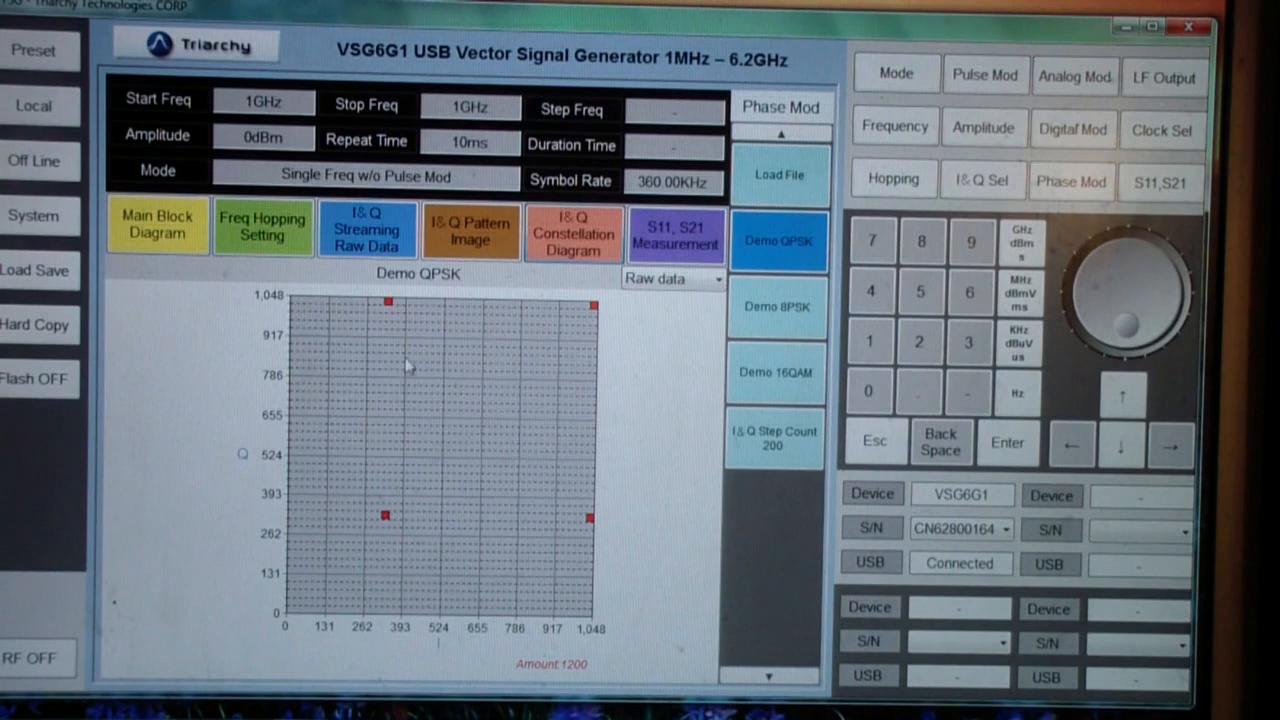
mouse_move(392, 304)
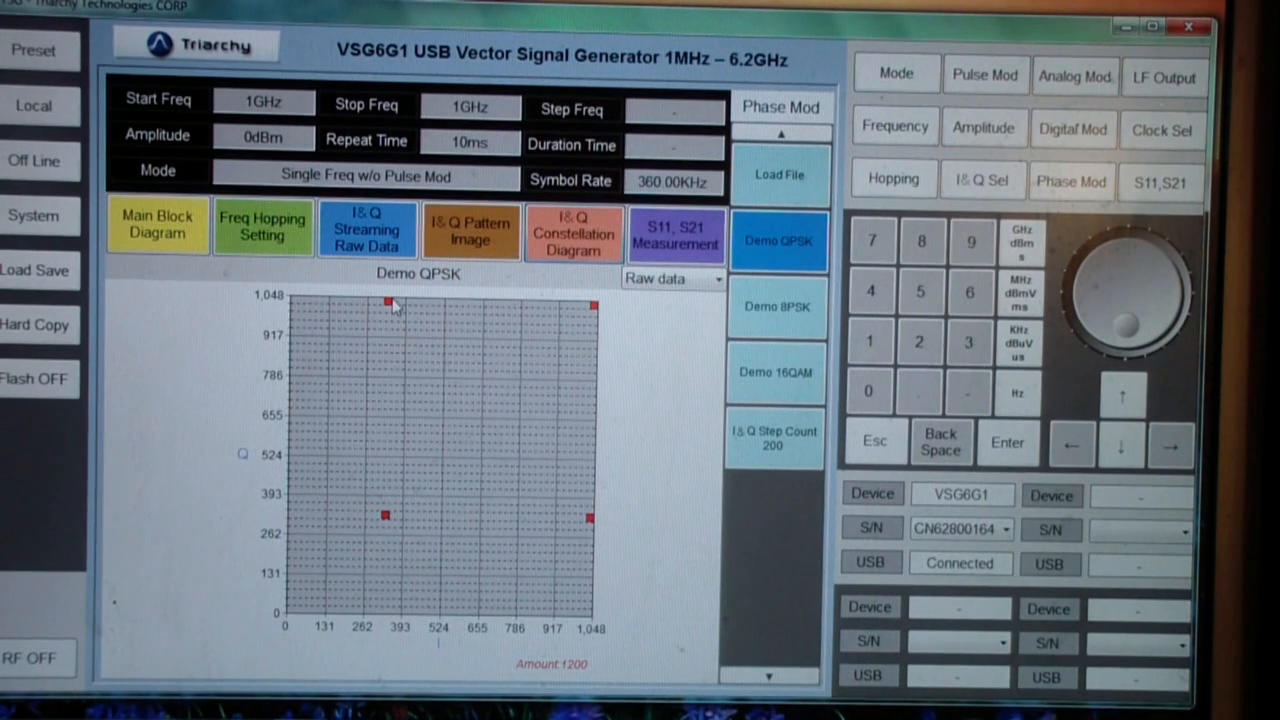
mouse_move(598, 310)
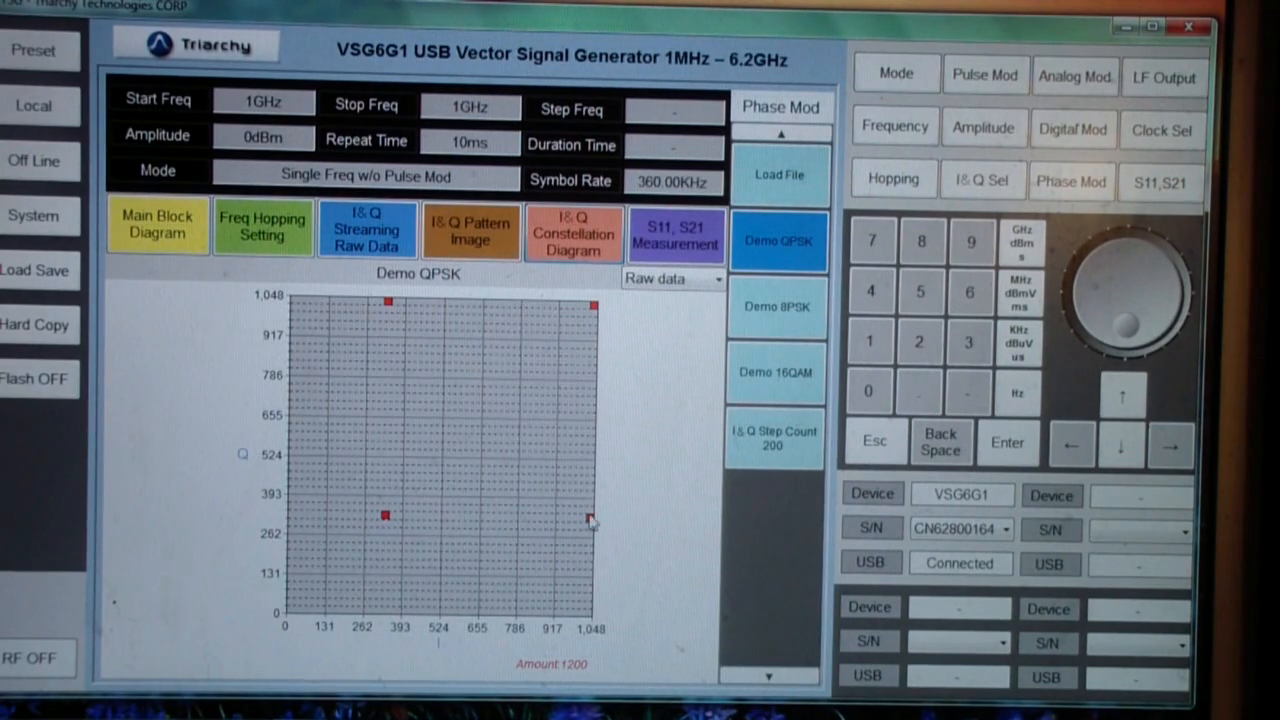
mouse_move(590, 524)
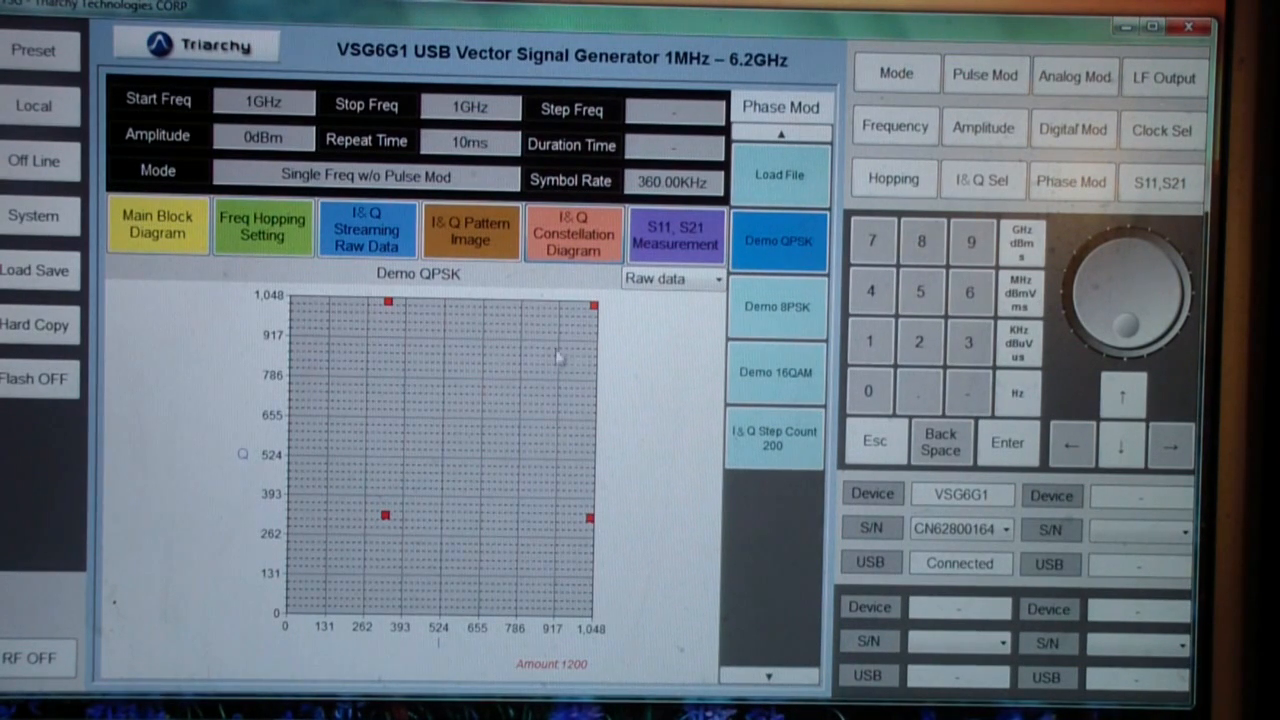
mouse_move(504, 322)
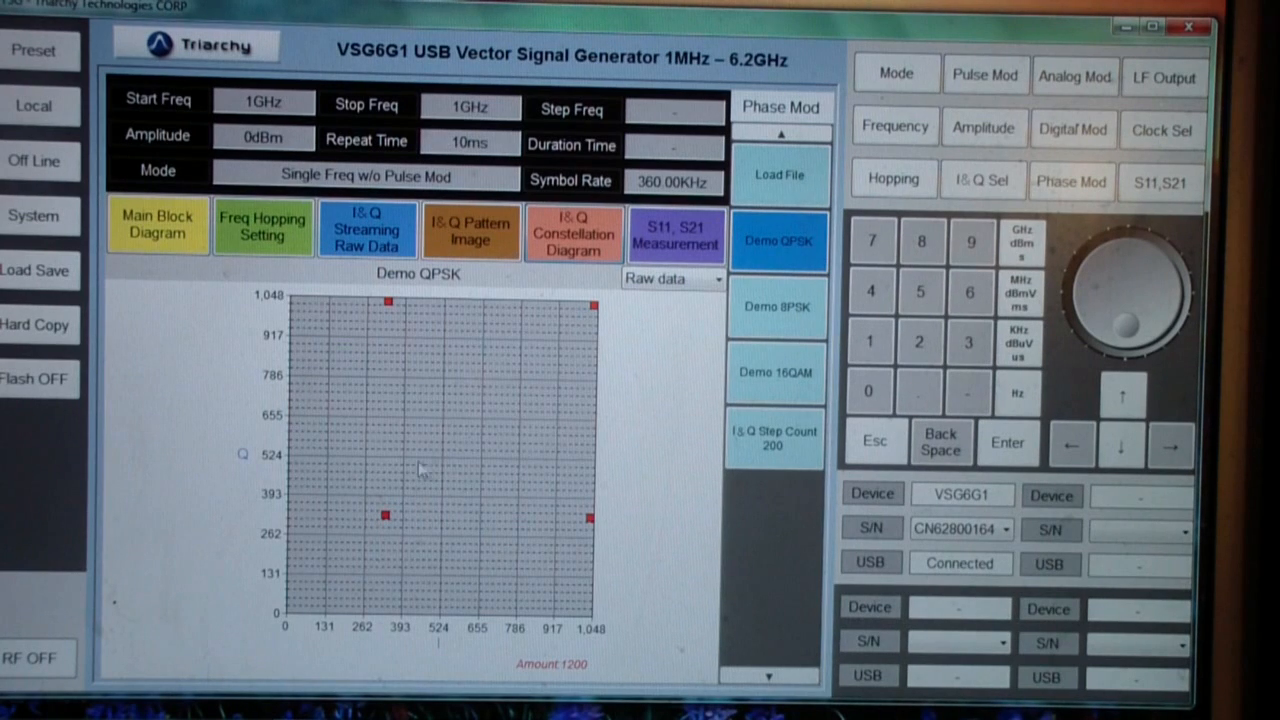
mouse_move(644, 342)
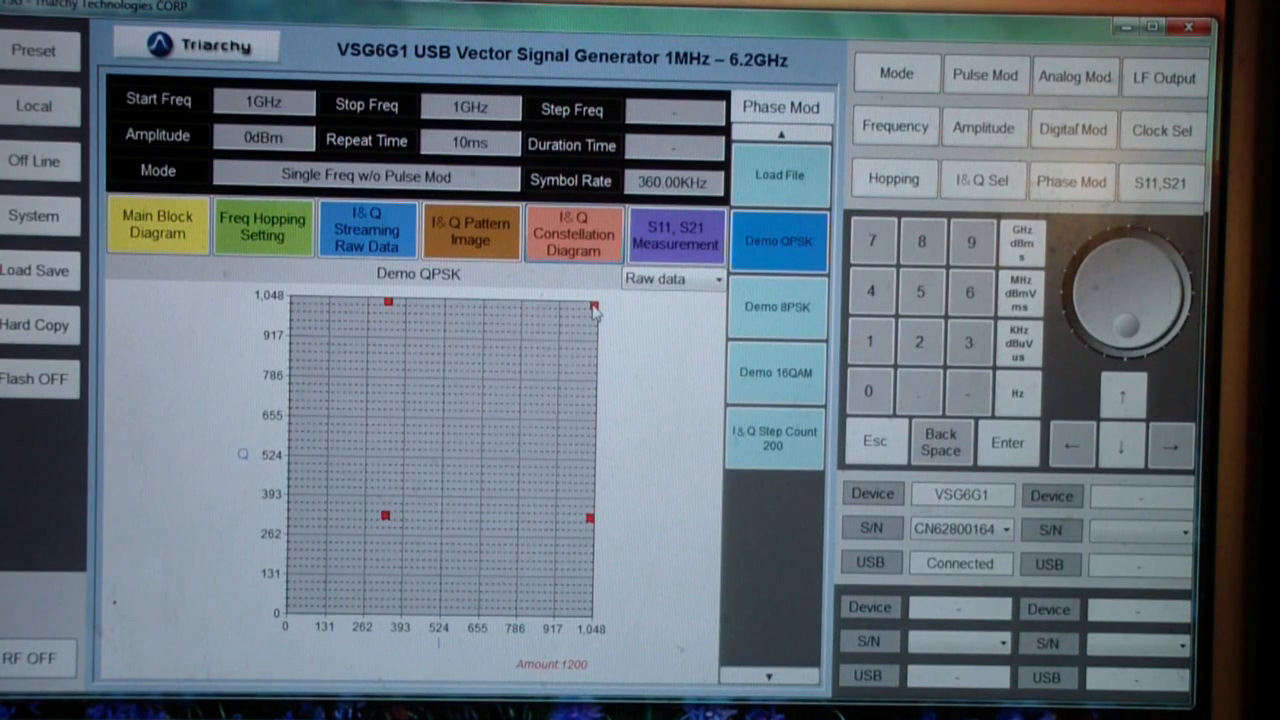
mouse_move(556, 458)
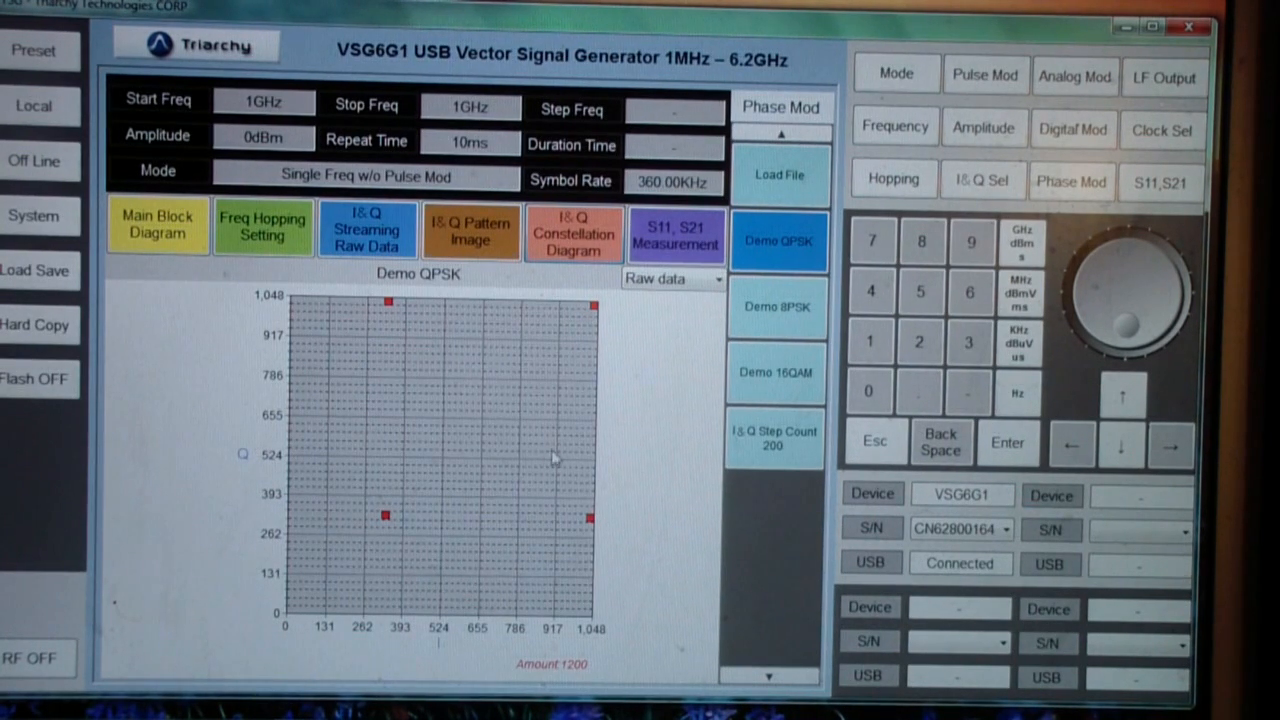
mouse_move(420, 312)
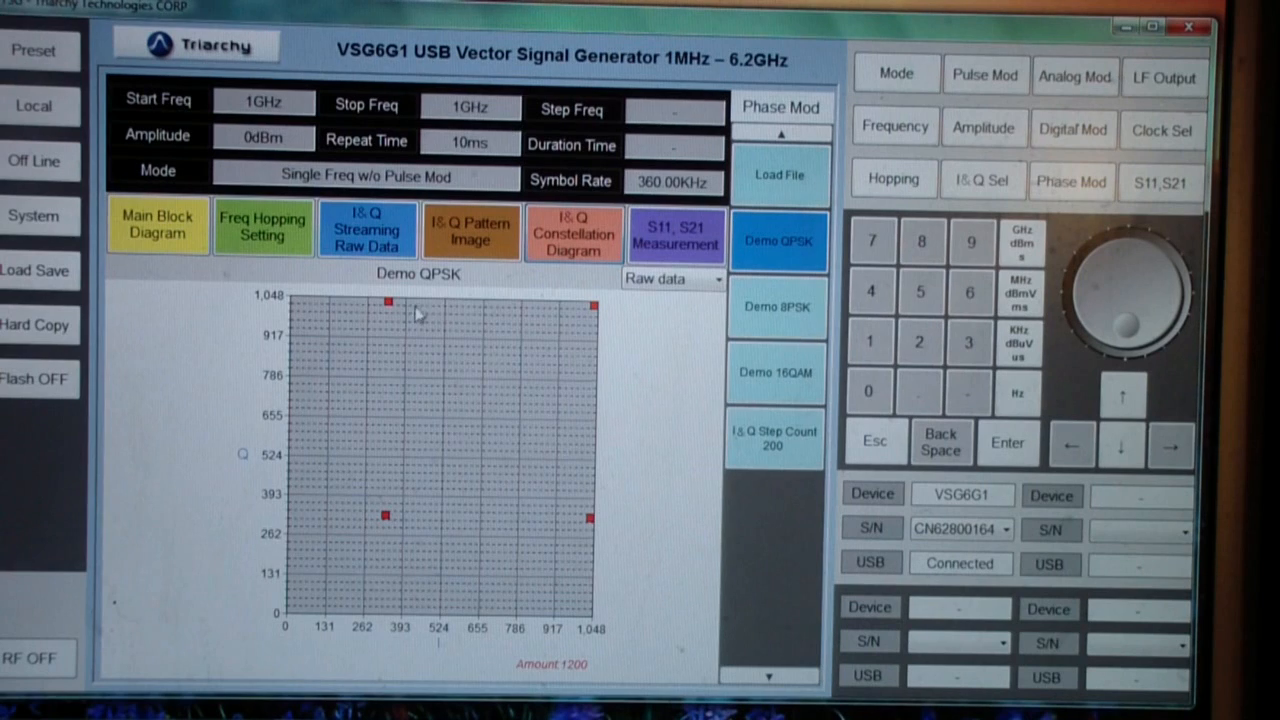
mouse_move(390, 310)
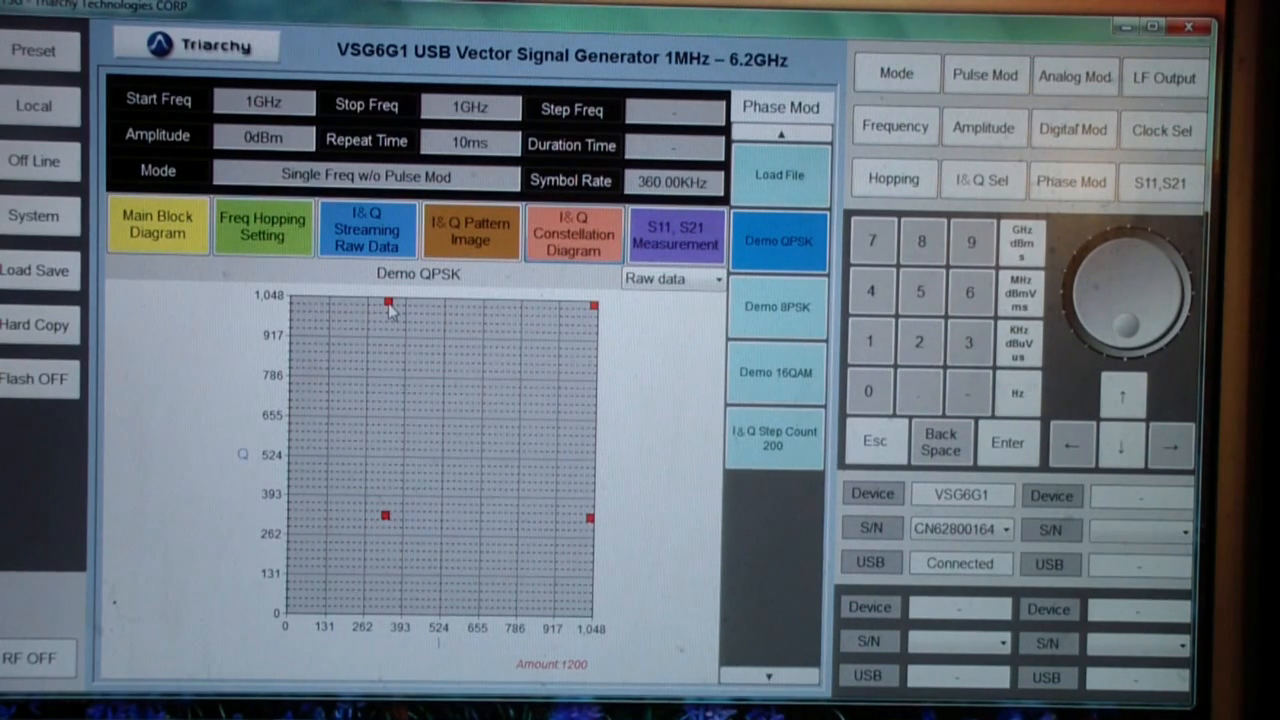
mouse_move(382, 310)
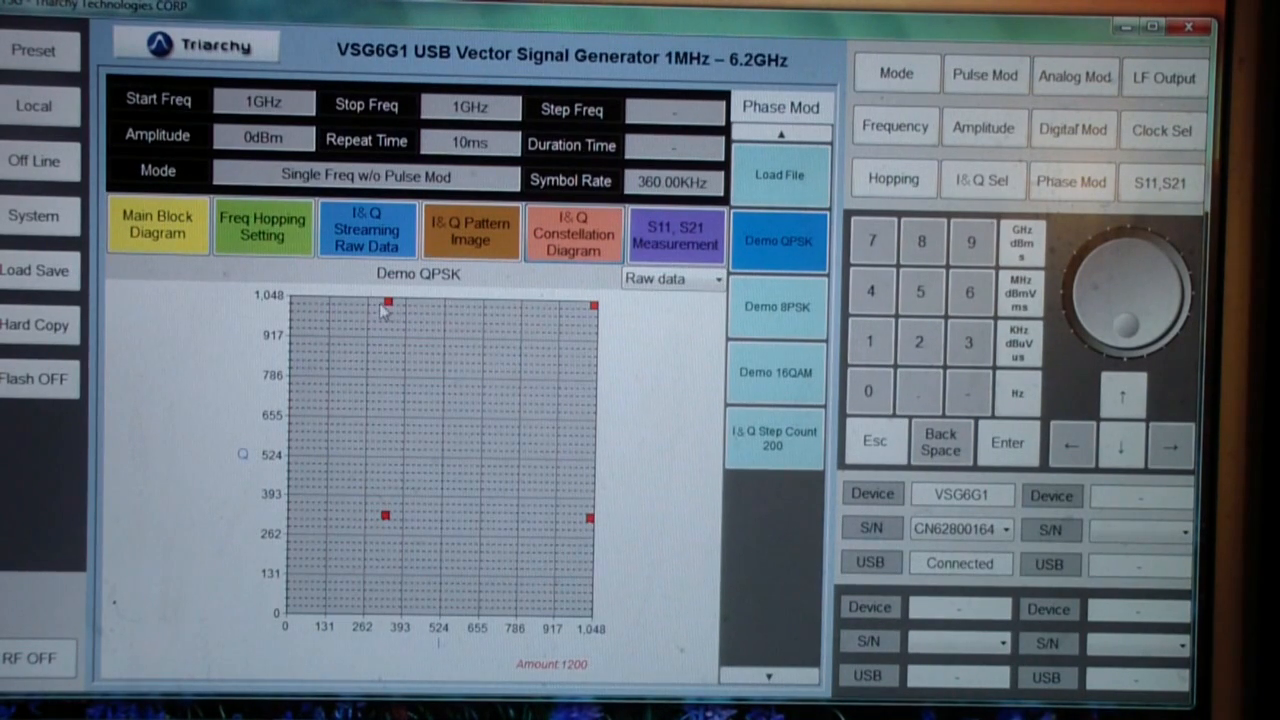
mouse_move(400, 392)
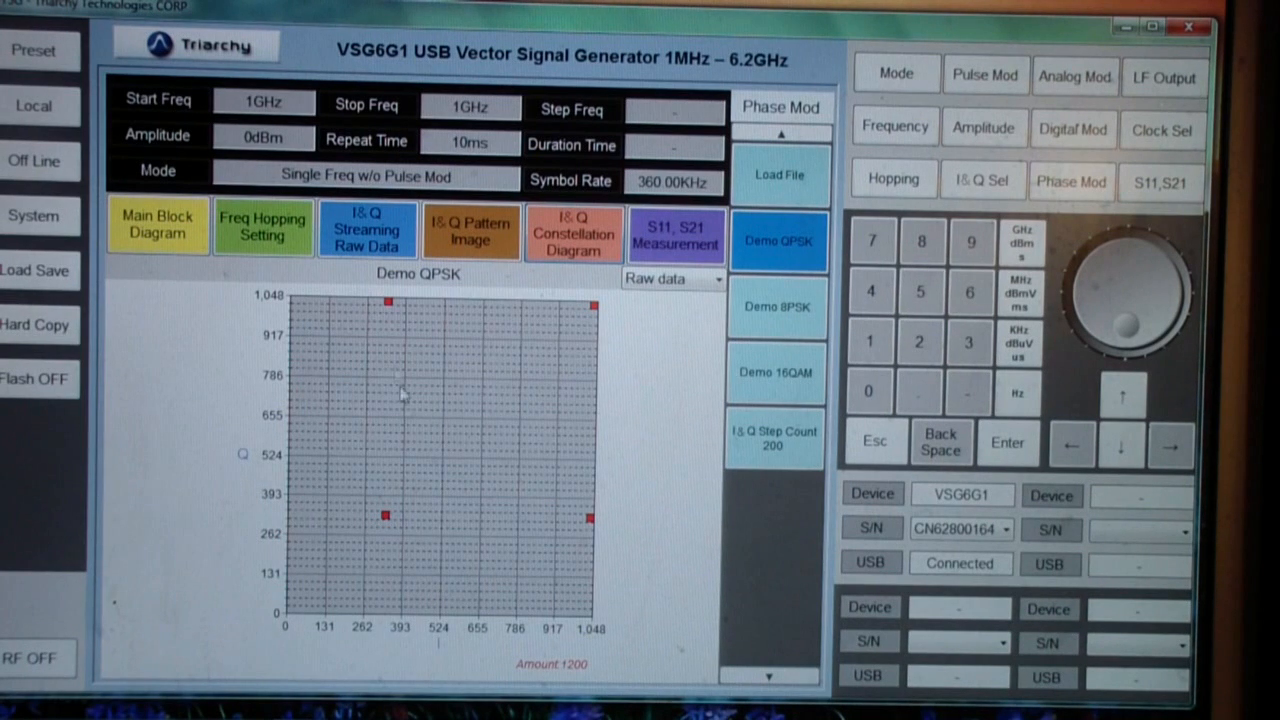
mouse_move(388, 522)
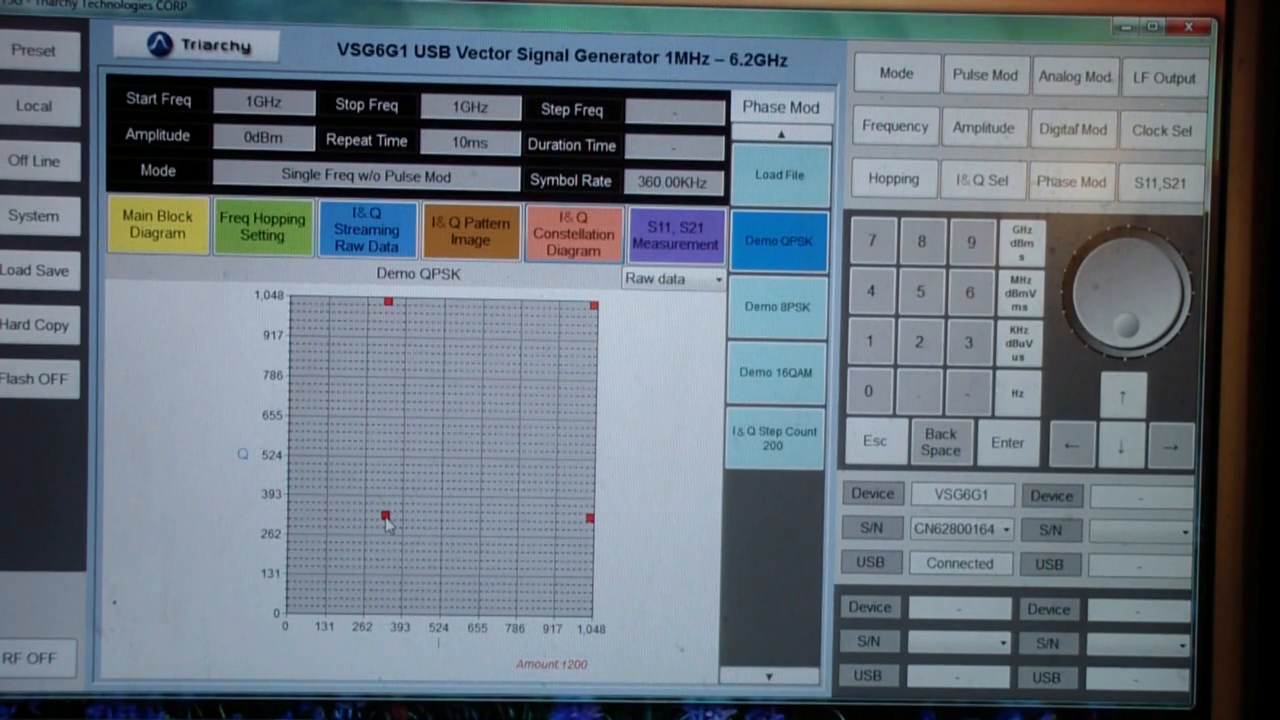
mouse_move(590, 532)
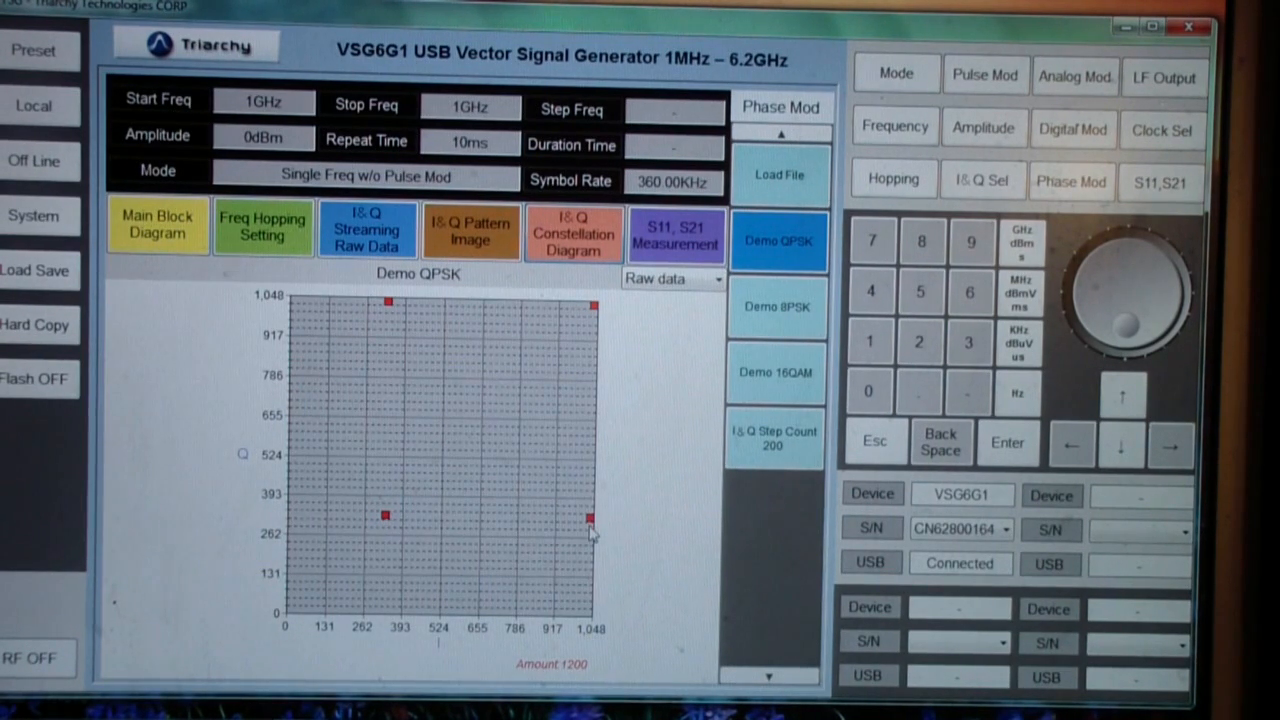
mouse_move(610, 370)
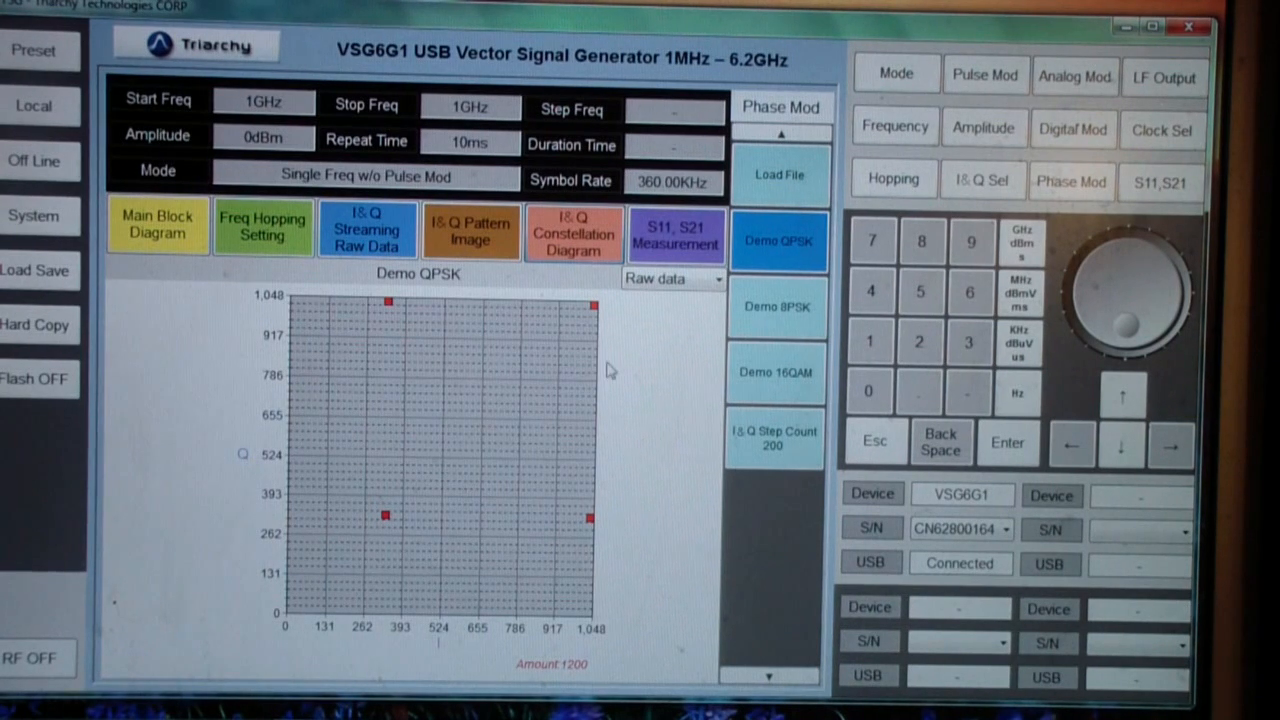
mouse_move(488, 340)
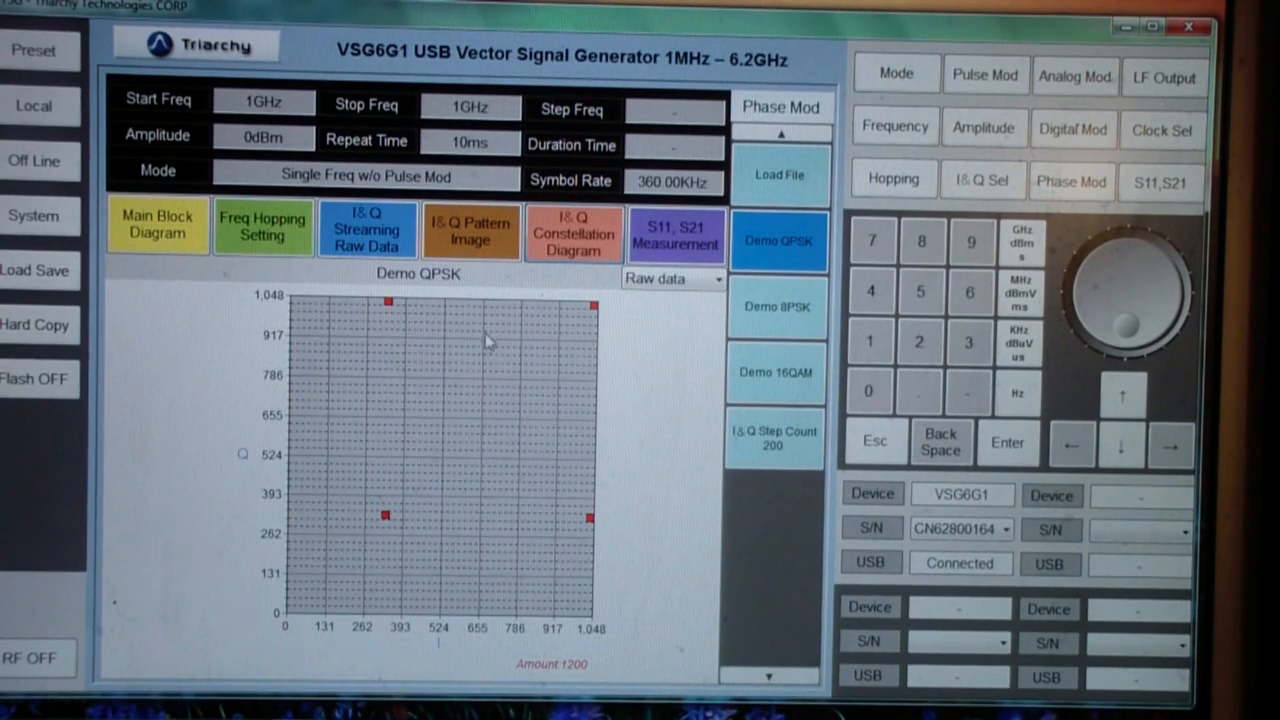
mouse_move(356, 444)
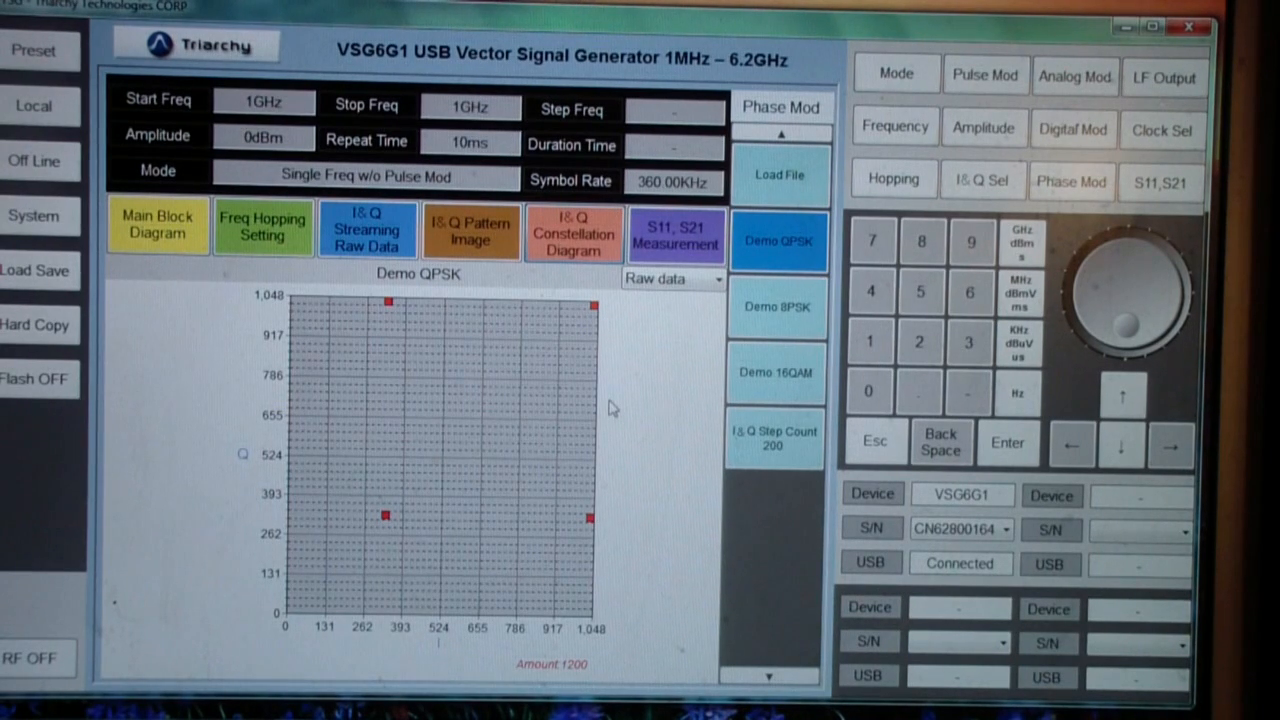
mouse_move(478, 564)
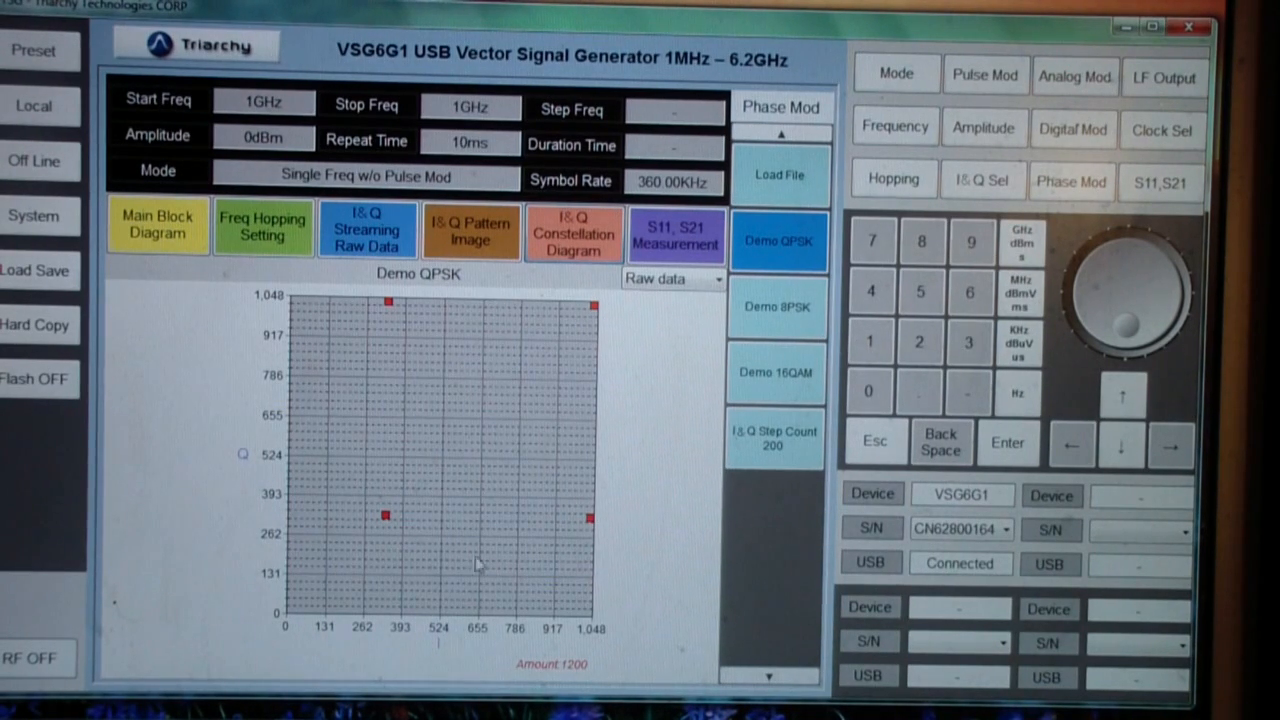
mouse_move(504, 414)
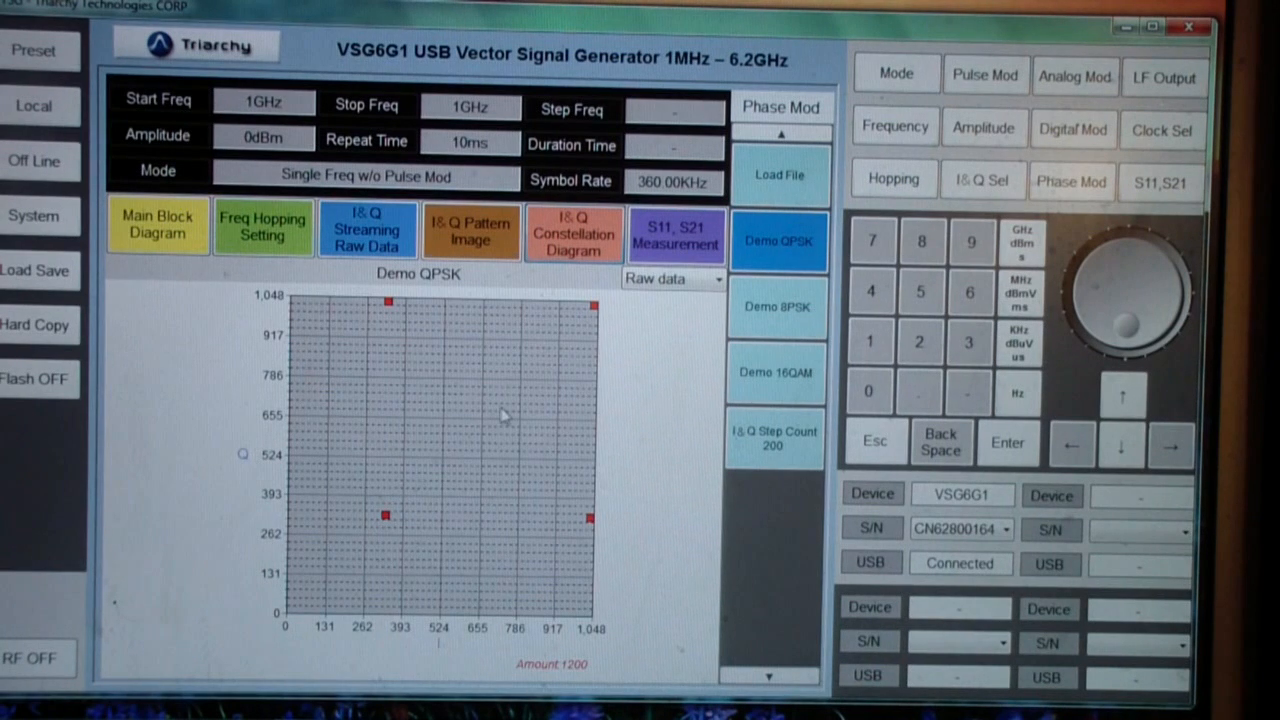
mouse_move(498, 418)
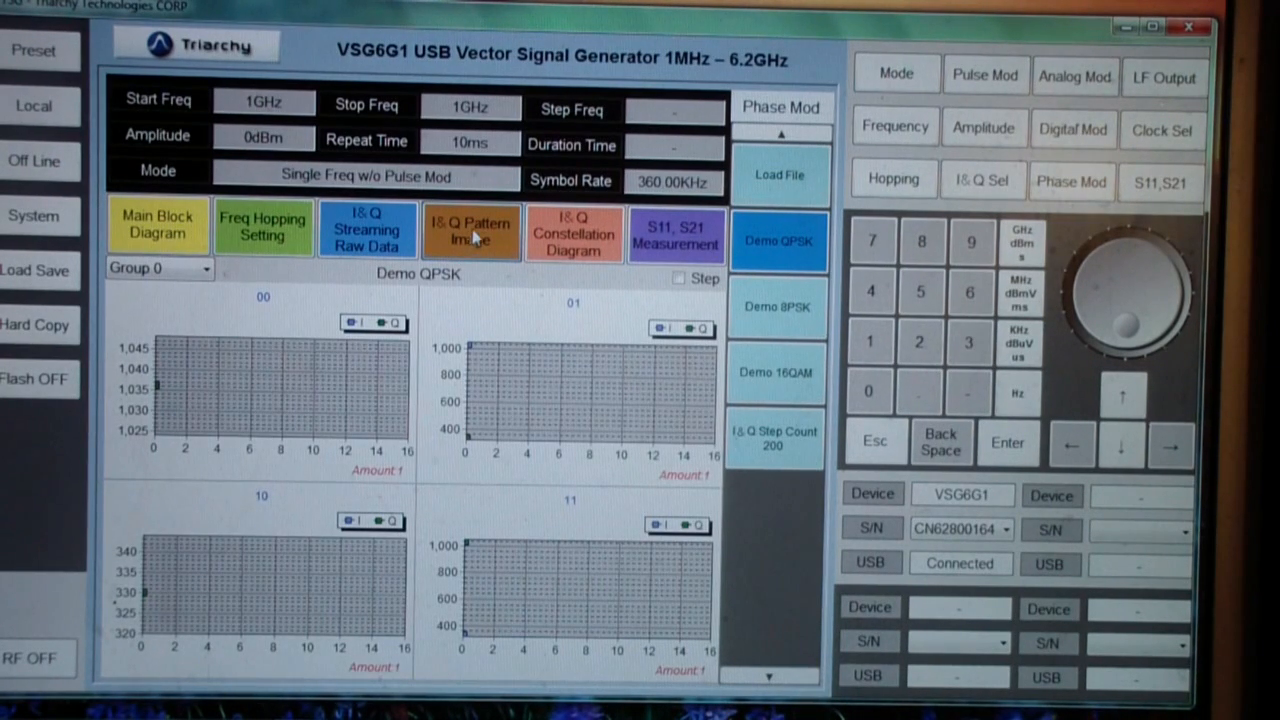
mouse_move(240, 380)
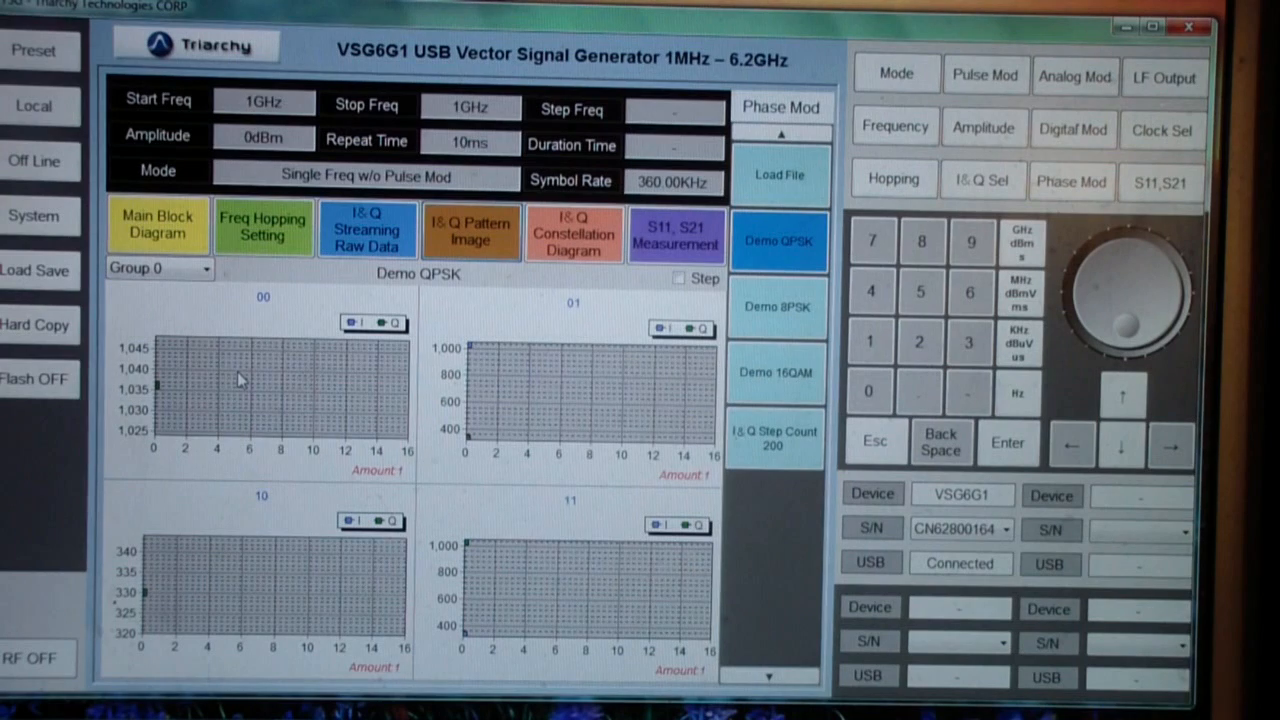
Show the I/Q pattern images for the 00, 01, 10 and 11 QPSK symbols.
left_click(368, 228)
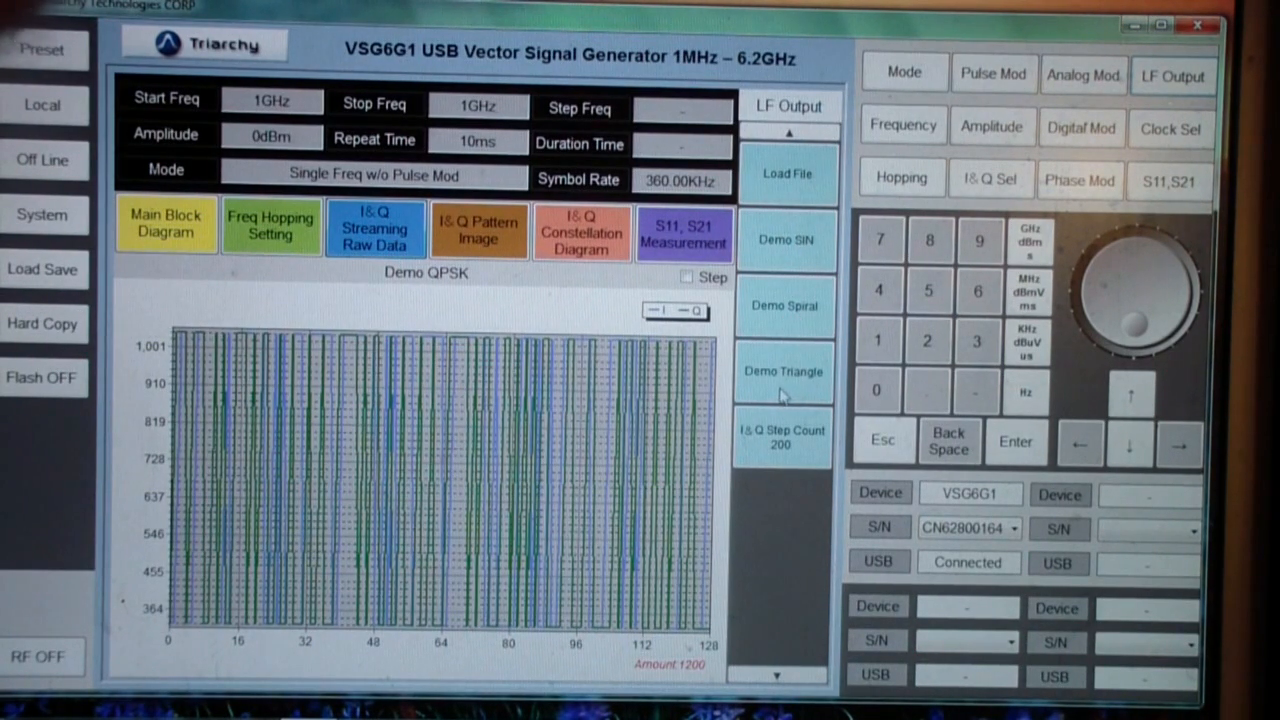
mouse_move(784, 392)
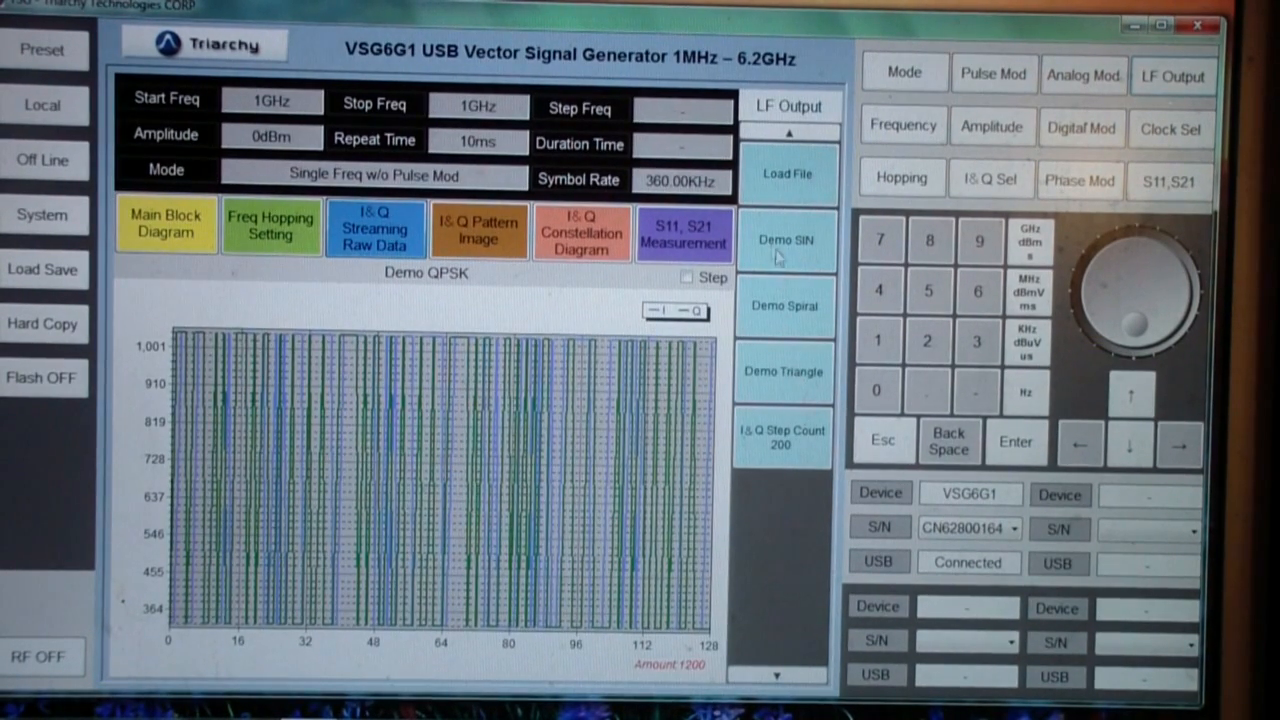
mouse_move(796, 384)
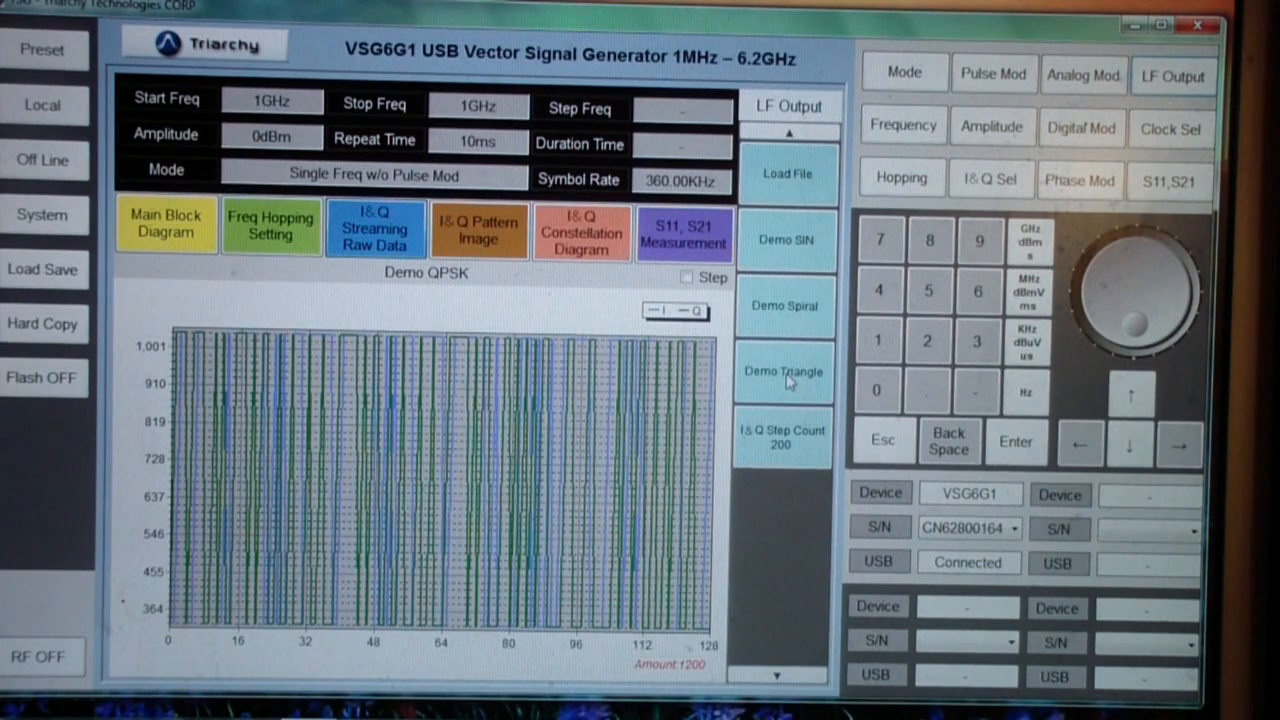
mouse_move(784, 376)
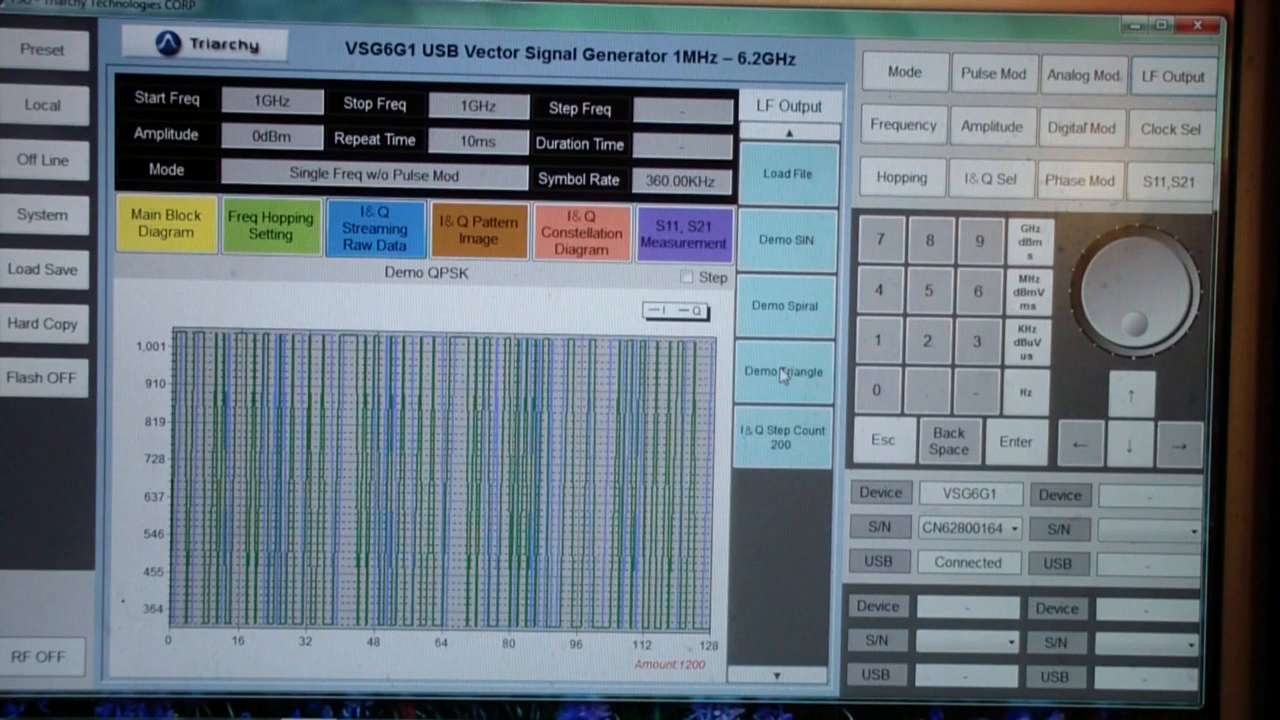
mouse_move(784, 378)
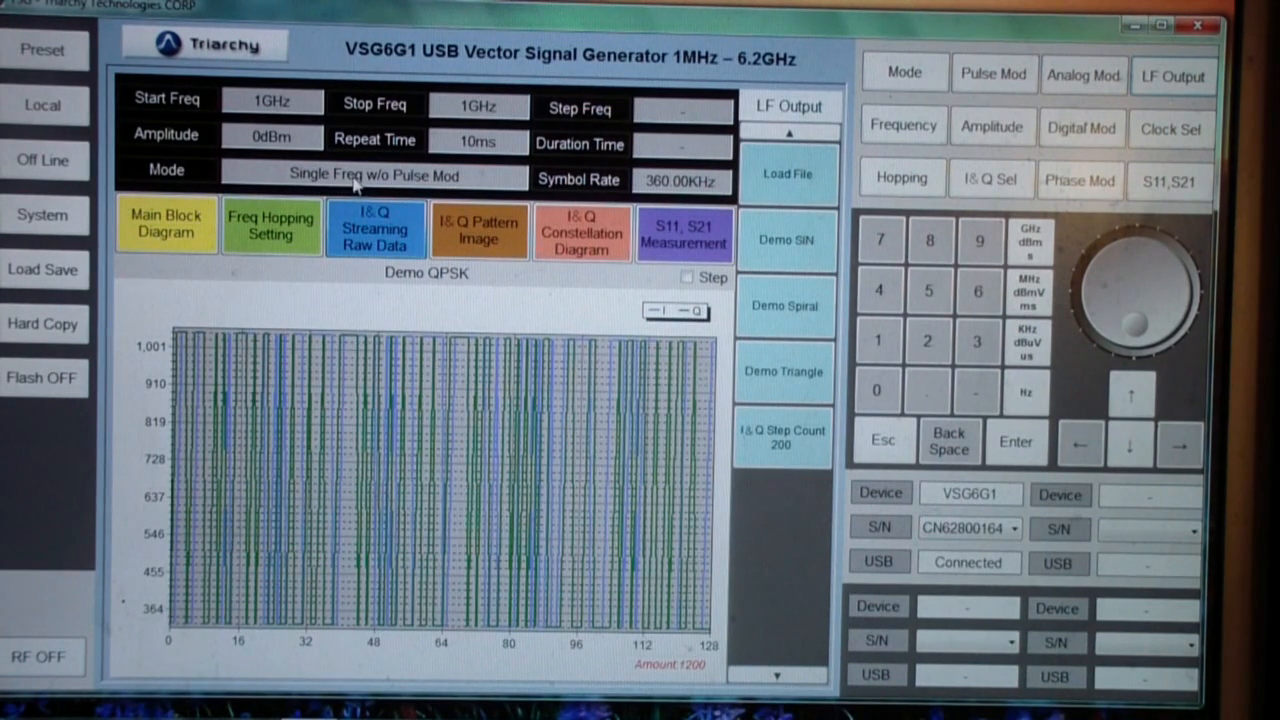
mouse_move(444, 190)
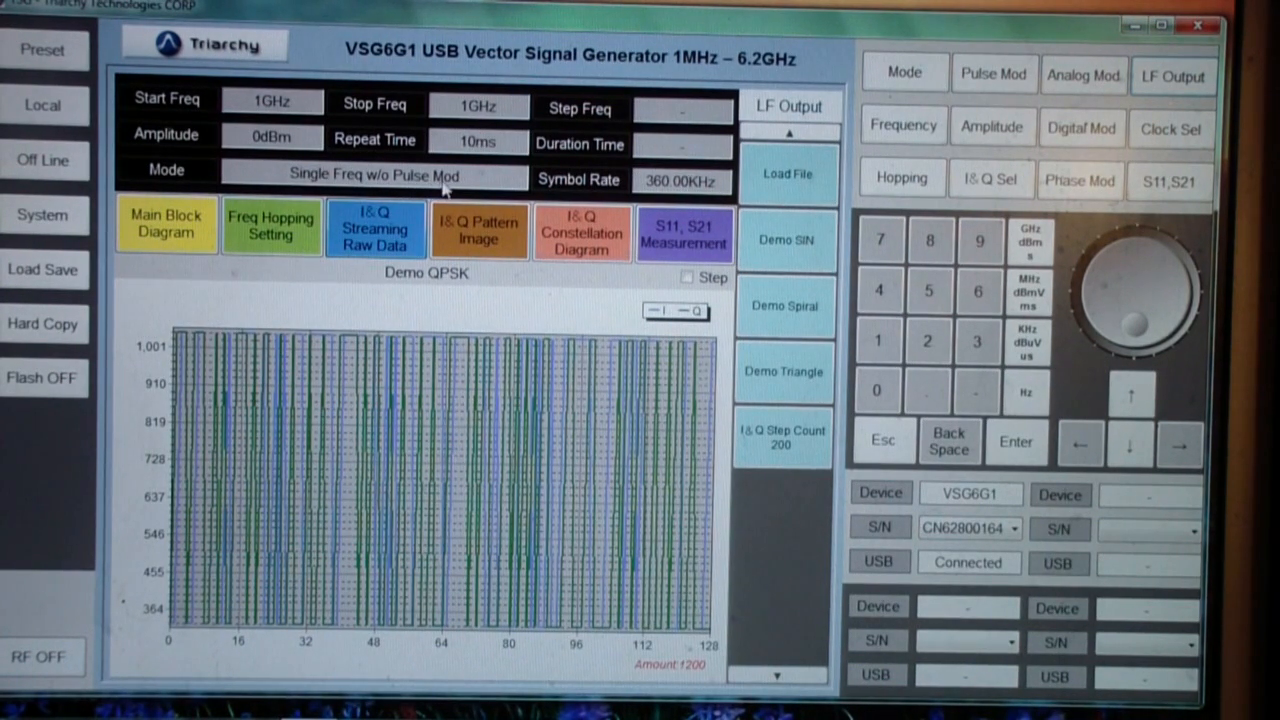
mouse_move(480, 124)
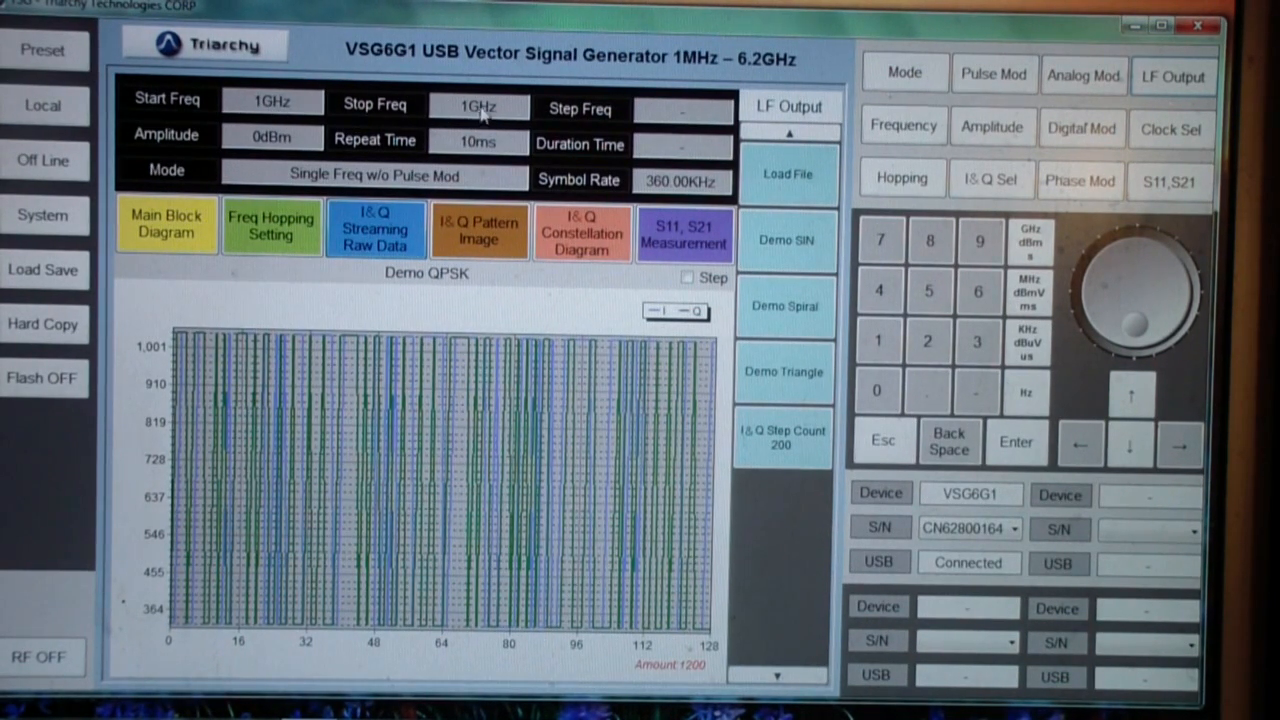
mouse_move(490, 156)
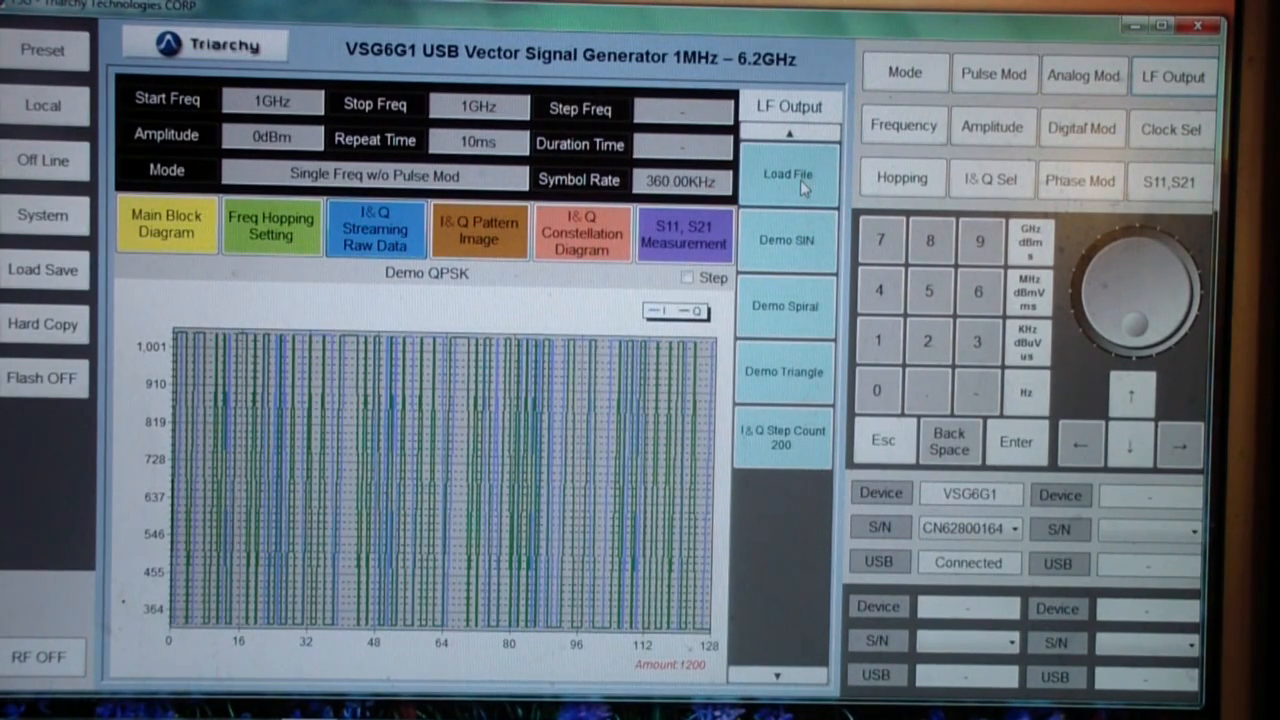
mouse_move(848, 164)
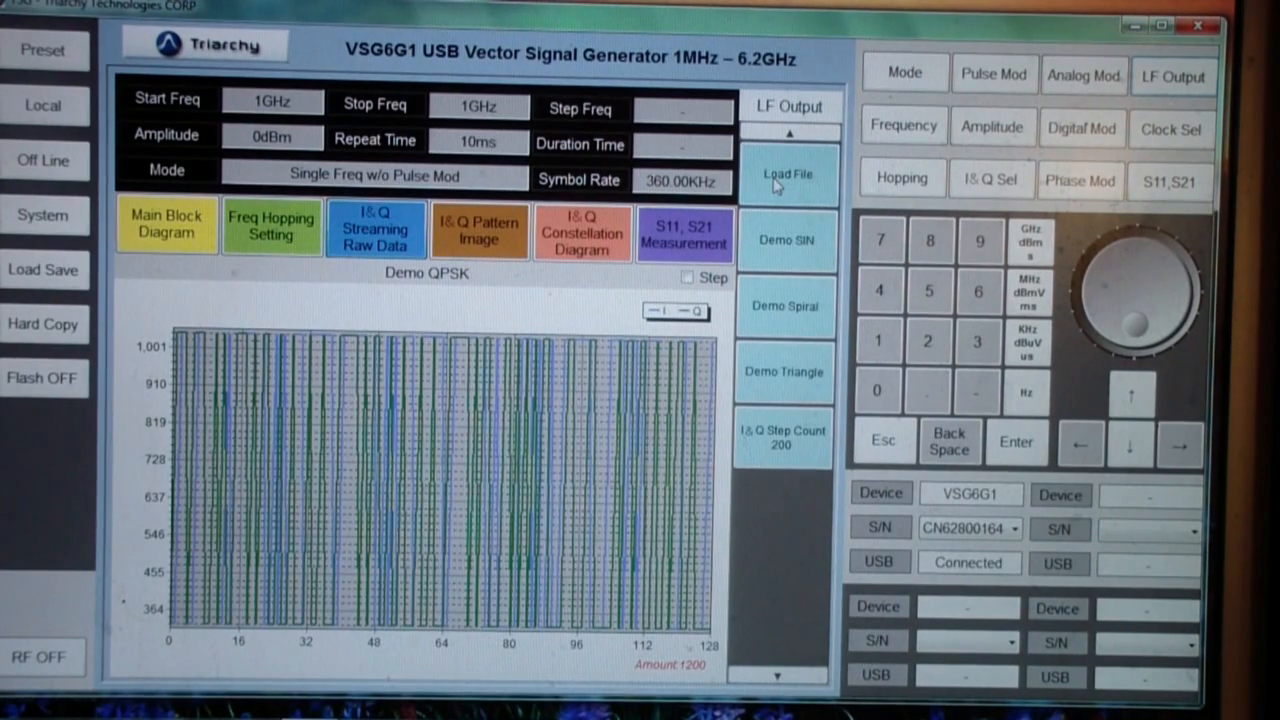
Load the Freq_SAW_720S_1 file from the Sawtooth folder as the LF output signal.
left_click(788, 174)
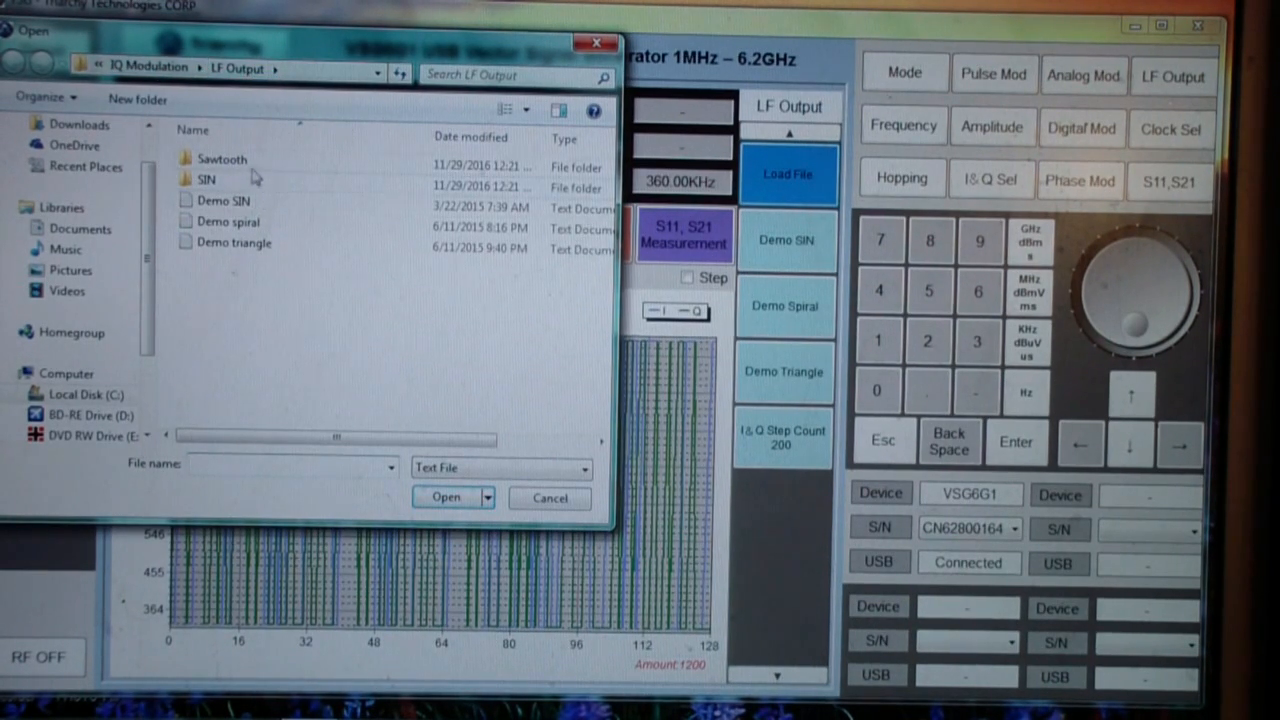
left_click(220, 160)
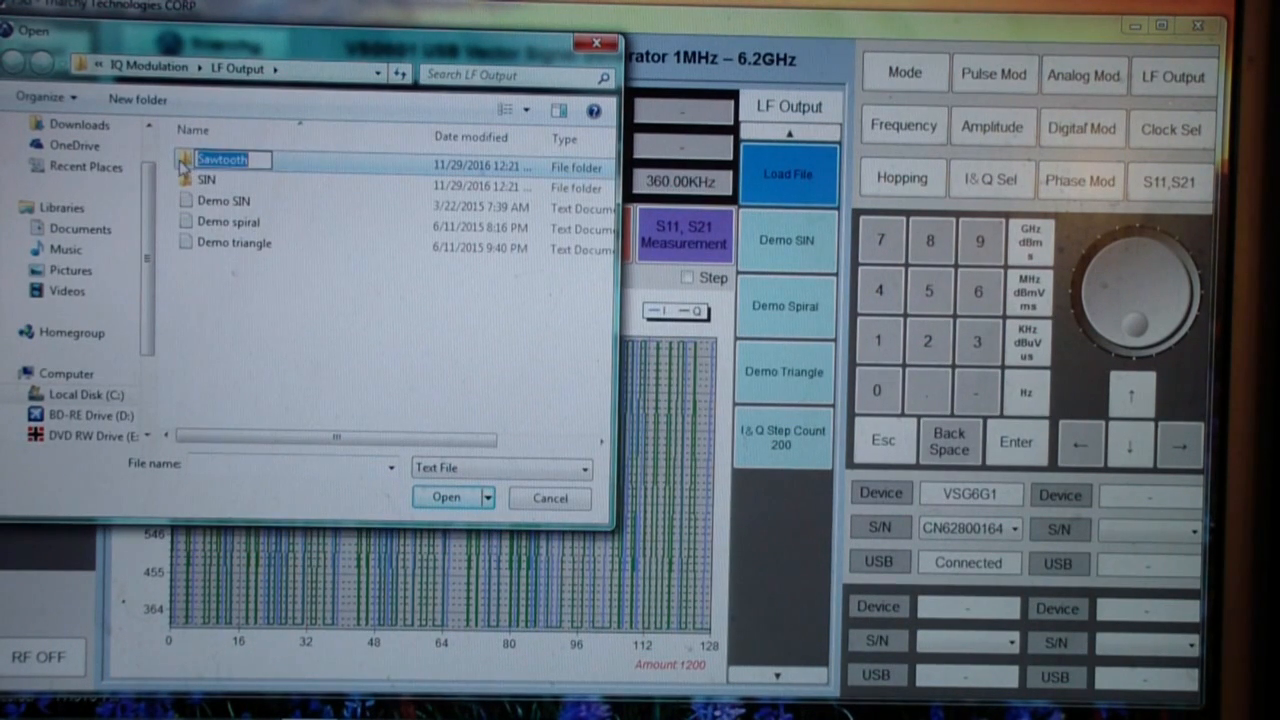
double_click(220, 160)
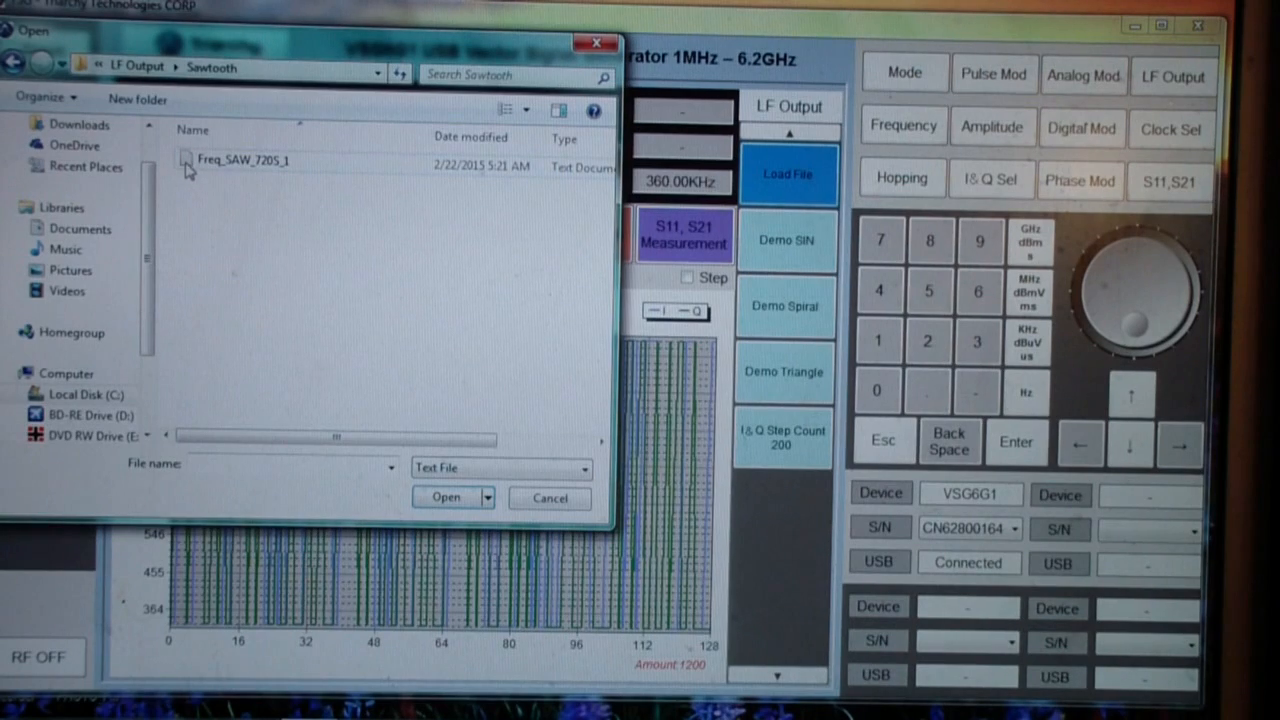
left_click(244, 160)
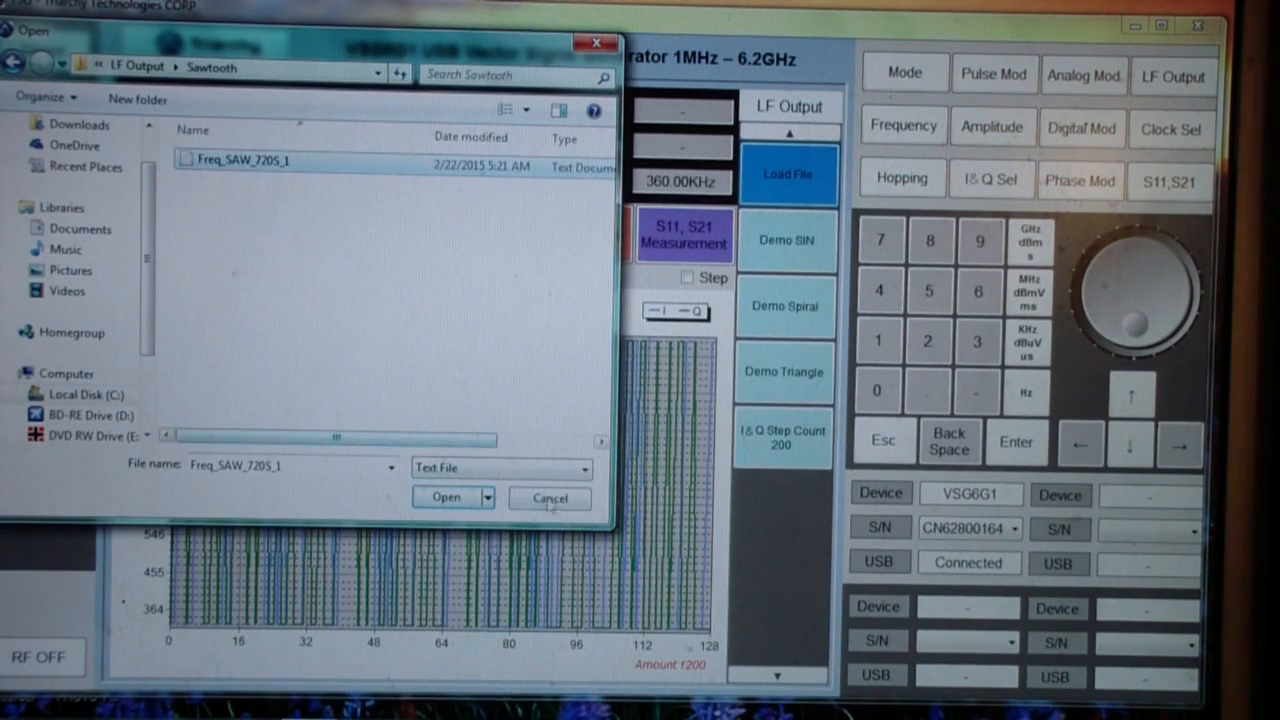
left_click(444, 496)
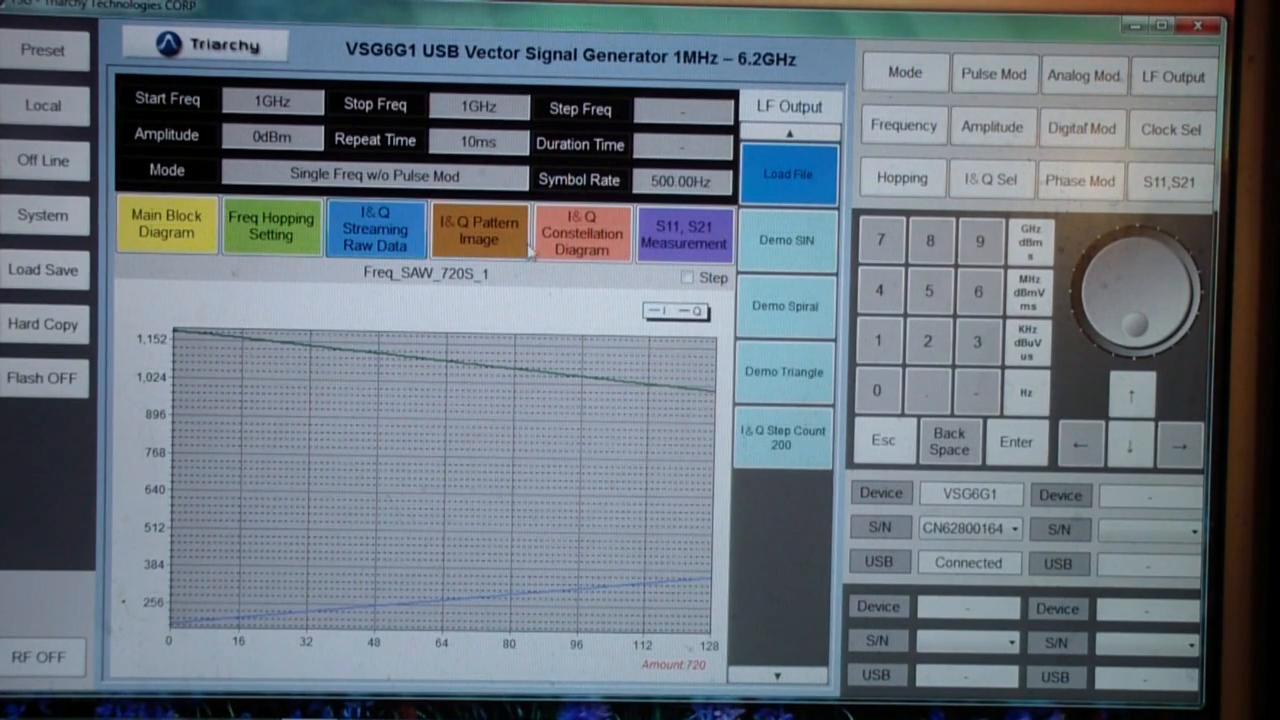
Display the loaded sawtooth file's I/Q constellation as a descending diagonal line.
left_click(582, 230)
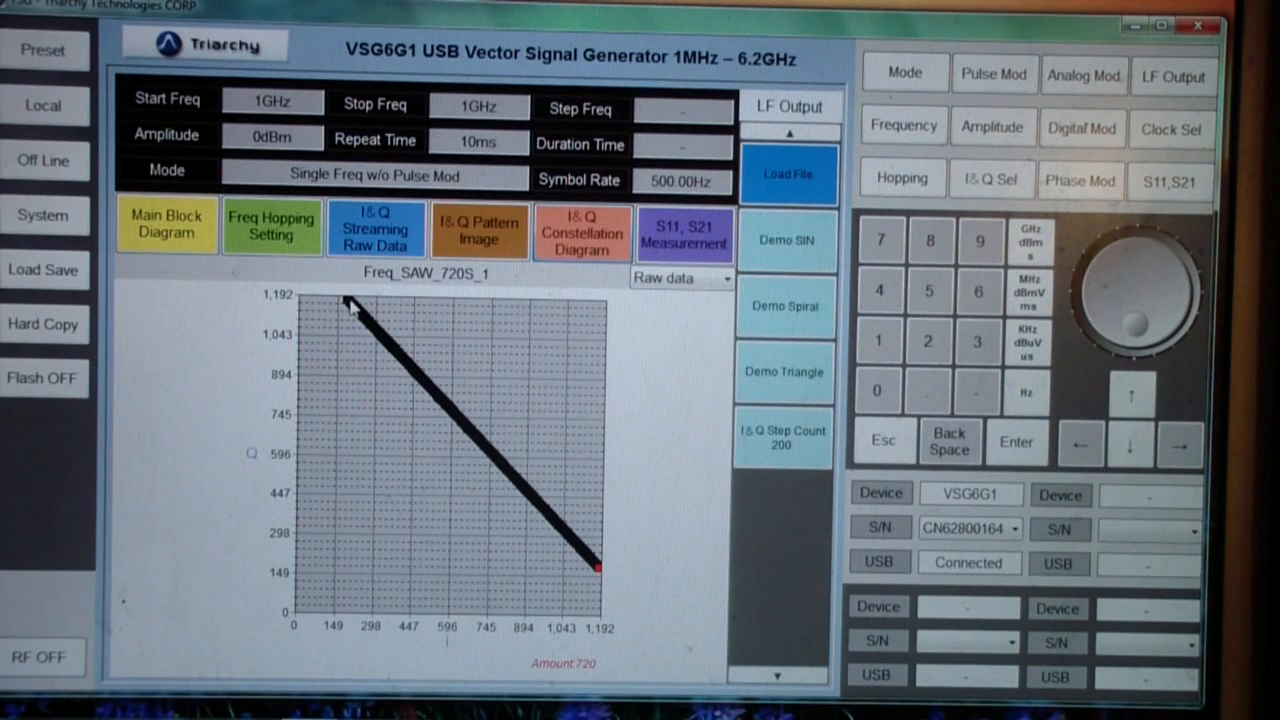
mouse_move(350, 310)
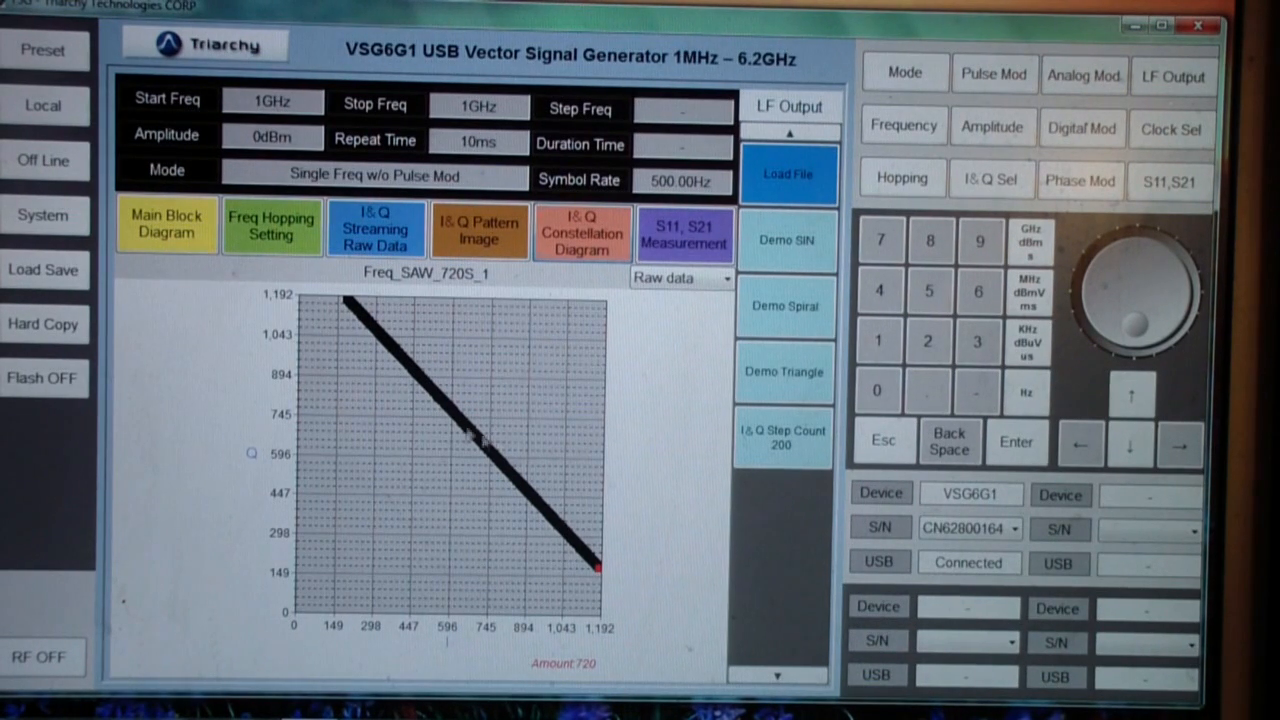
mouse_move(416, 344)
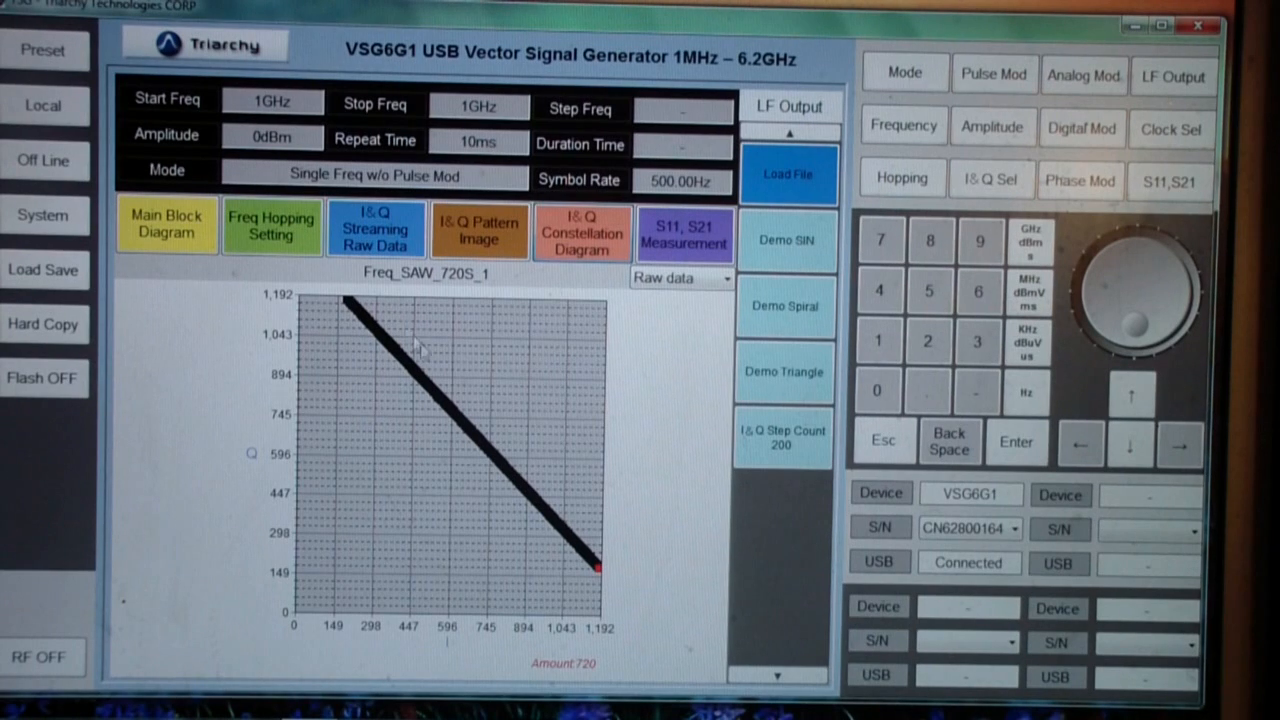